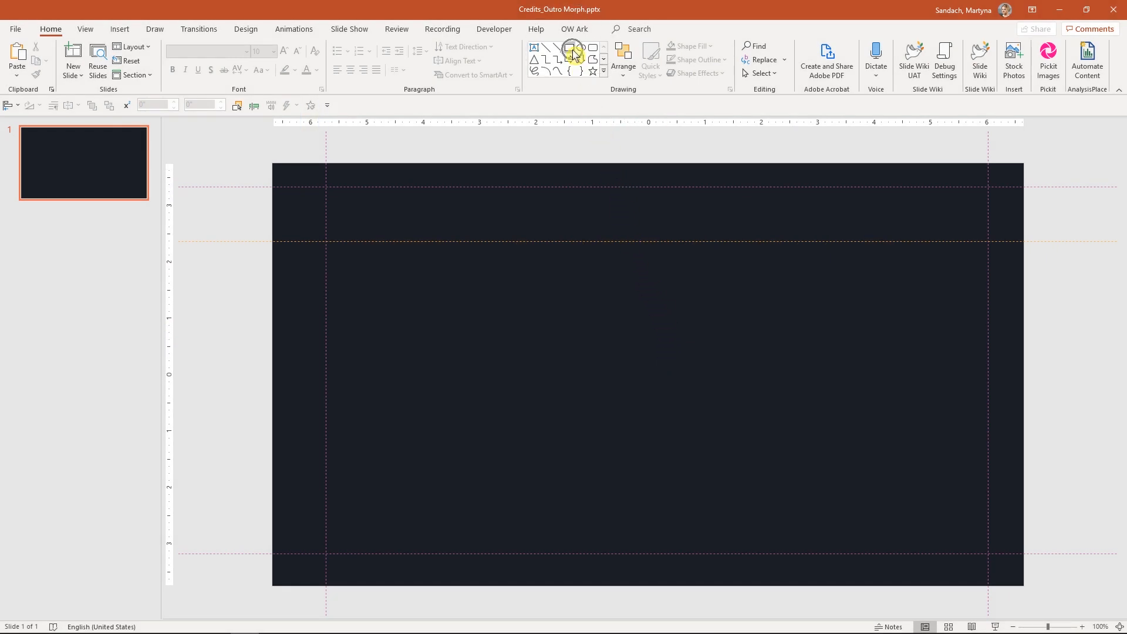
- Draw a yellow rectangle near the top centre and size it to 0.2 by 0.2 inches
left_click(576, 59)
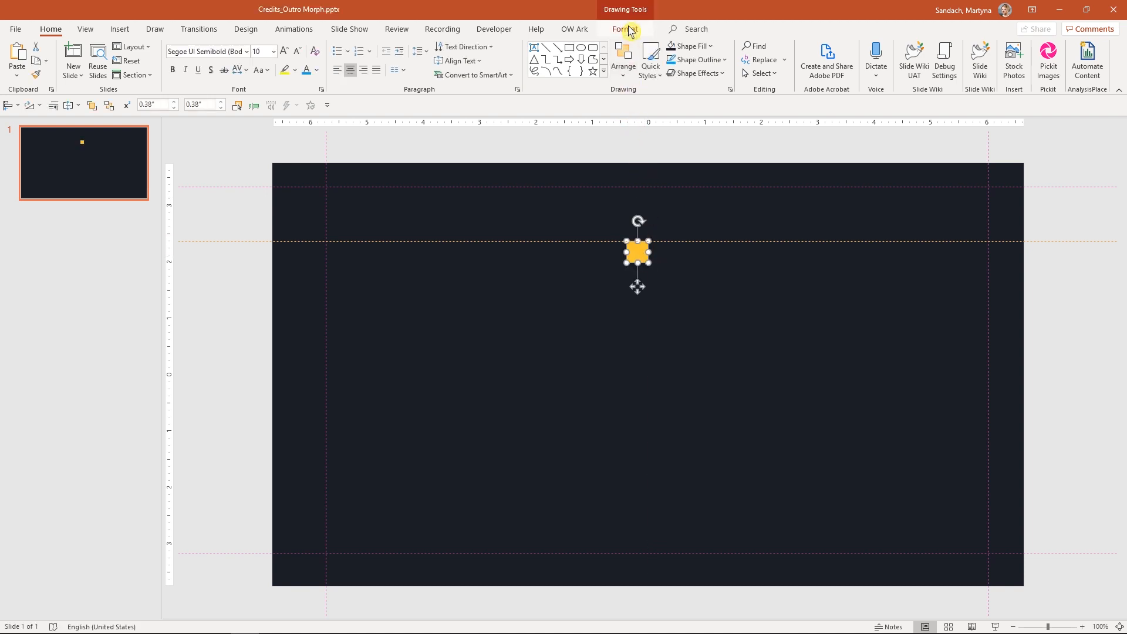
left_click(623, 28)
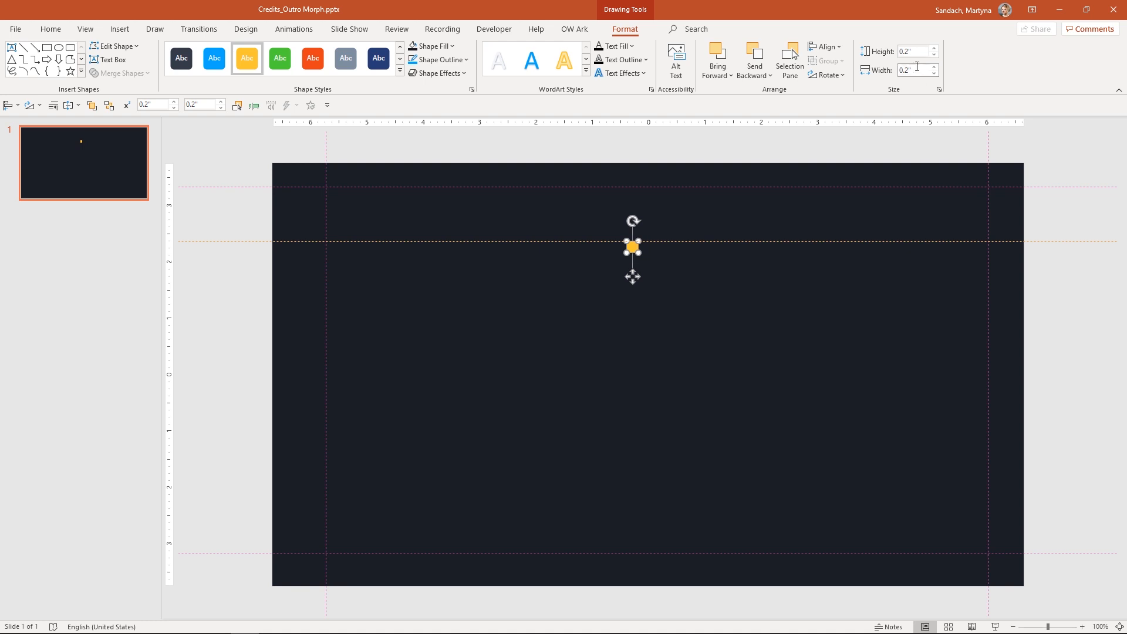
left_click(824, 47)
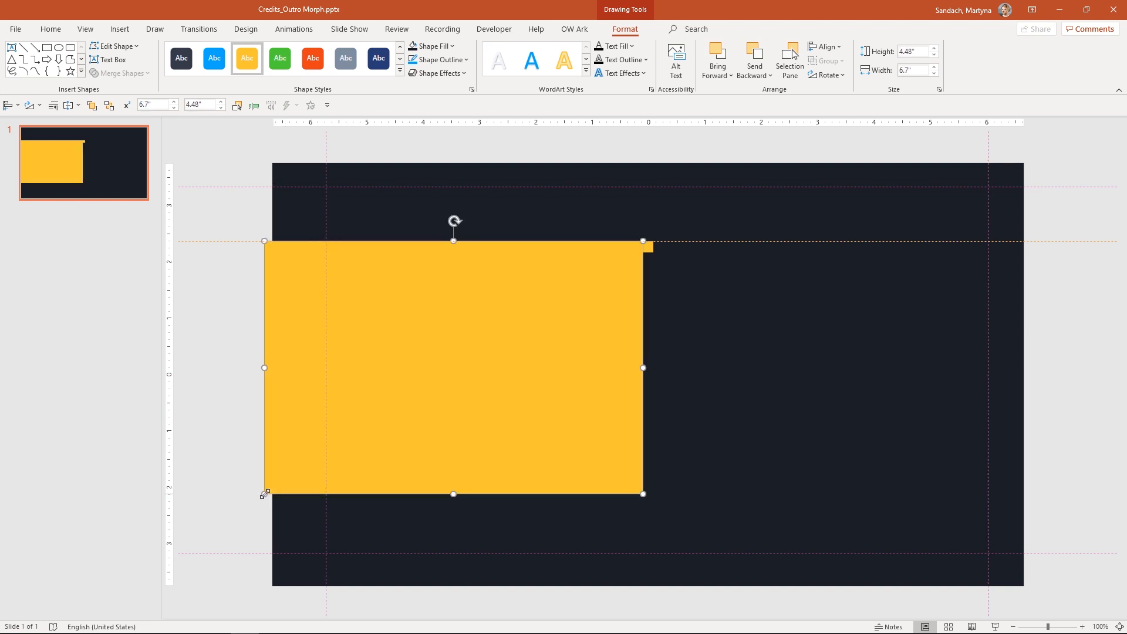
mouse_move(570, 266)
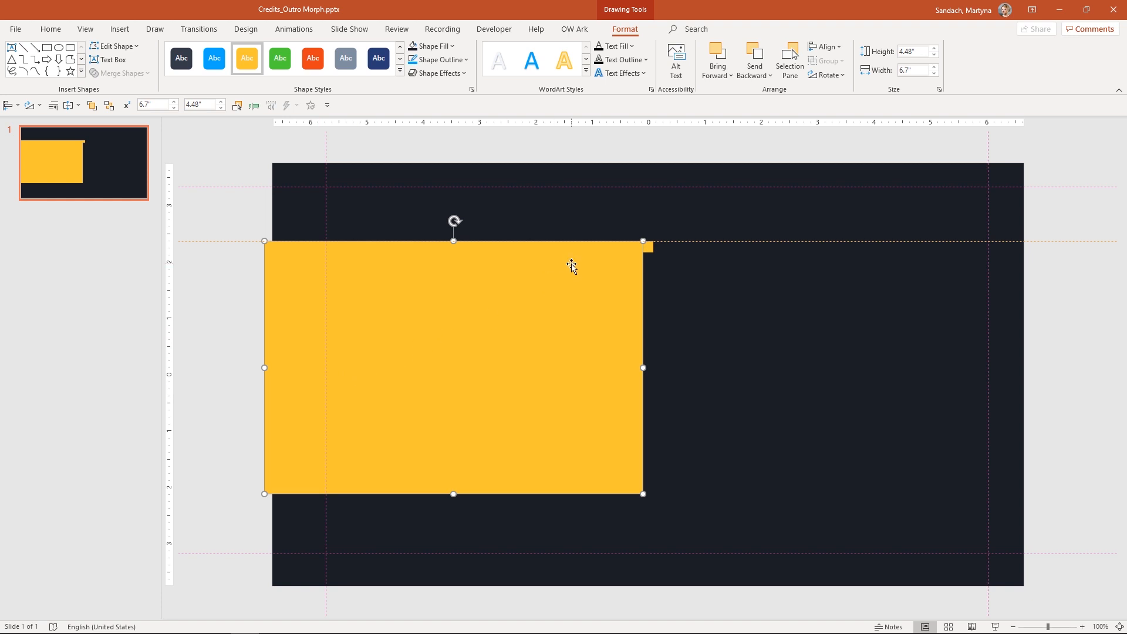
- Give the large rectangle the dark background fill and set its height to 4.72 inches
left_click(431, 46)
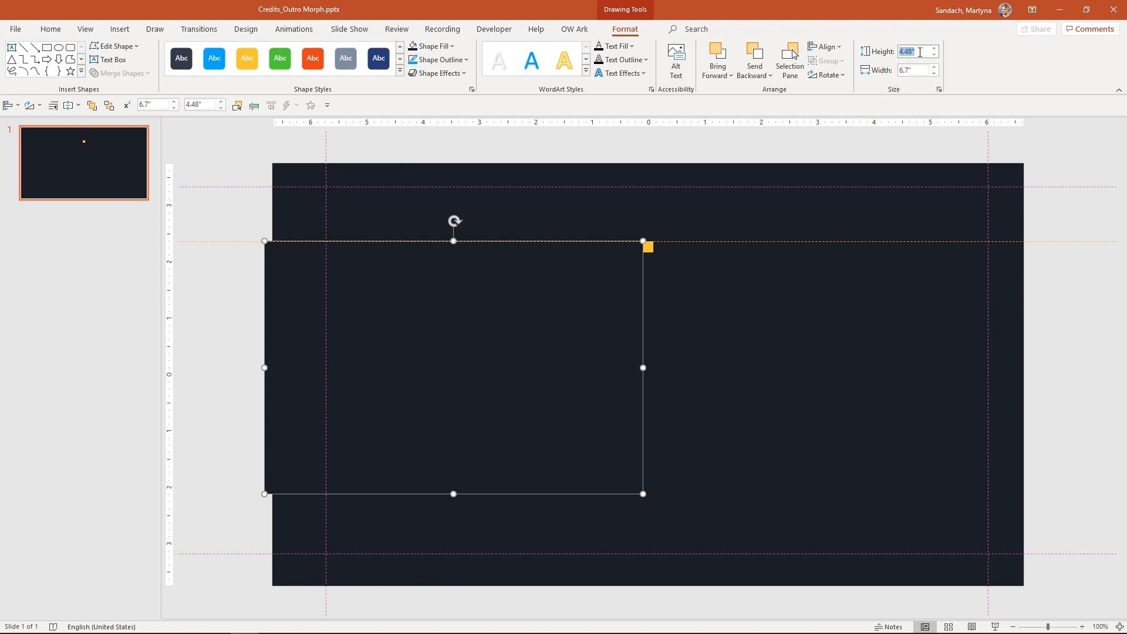
type("4.72")
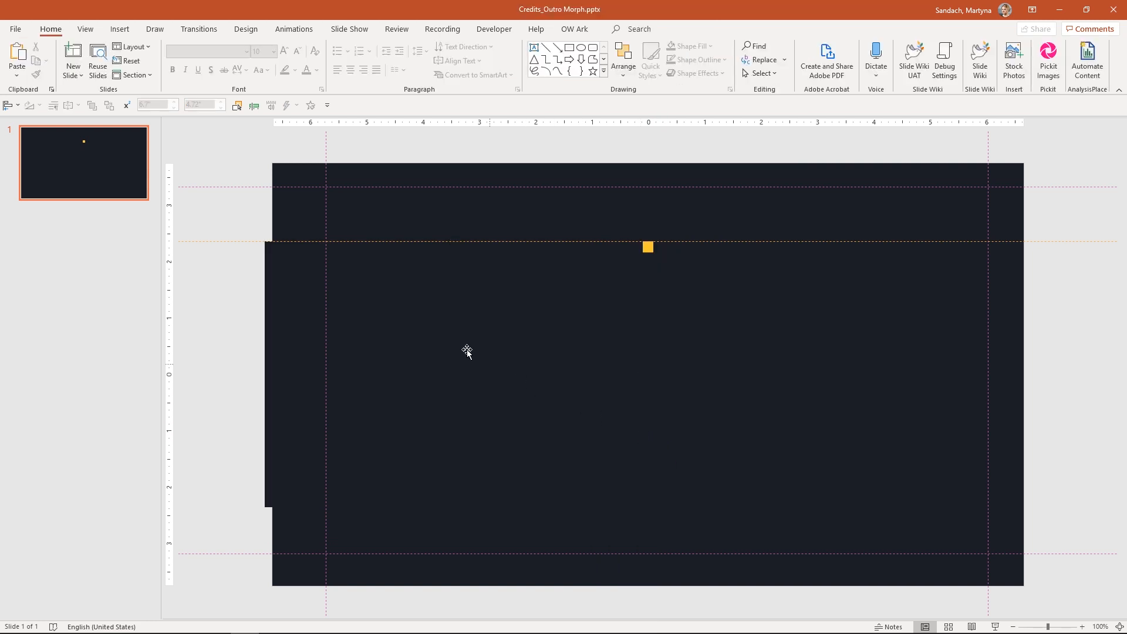
- Duplicate the slide twice, then drag slide 1's yellow square off the left edge
right_click(103, 176)
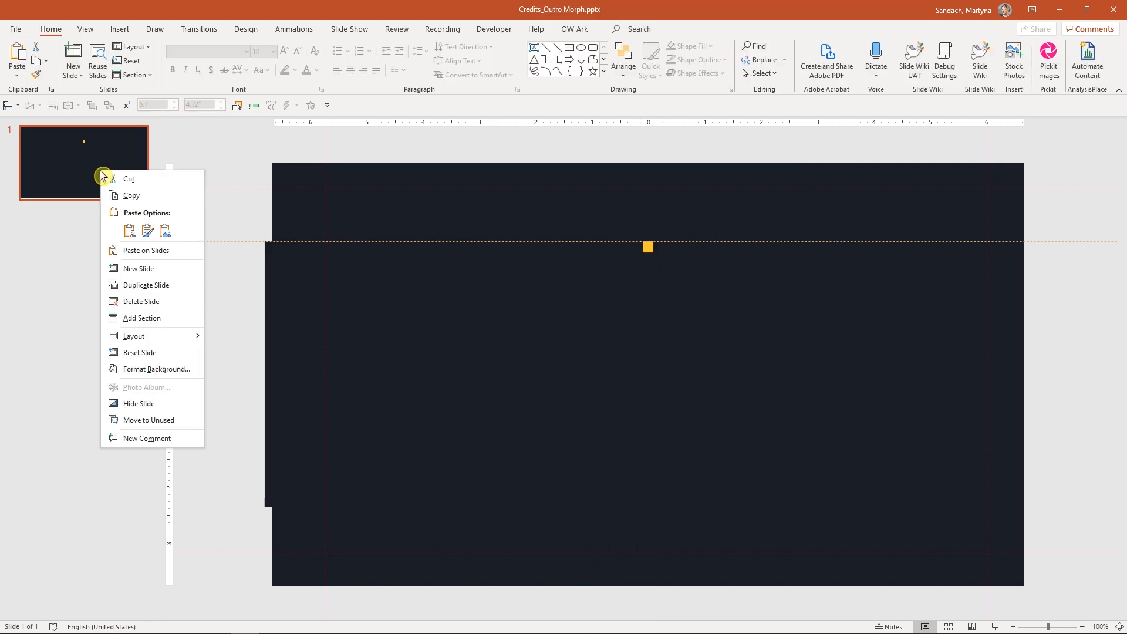
mouse_move(177, 285)
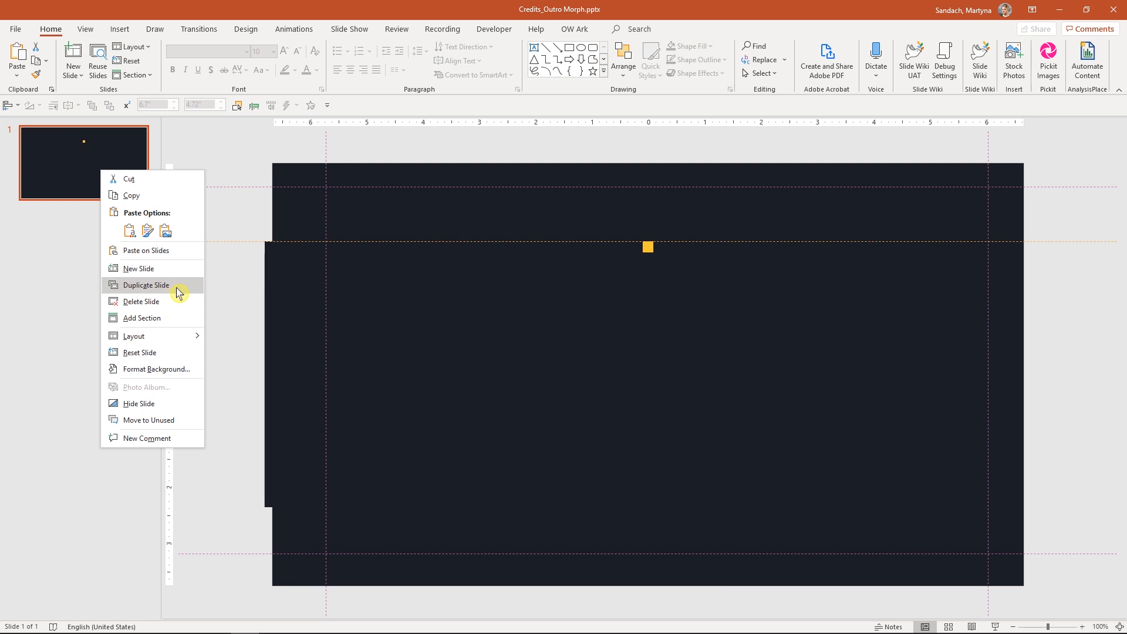
left_click(146, 284)
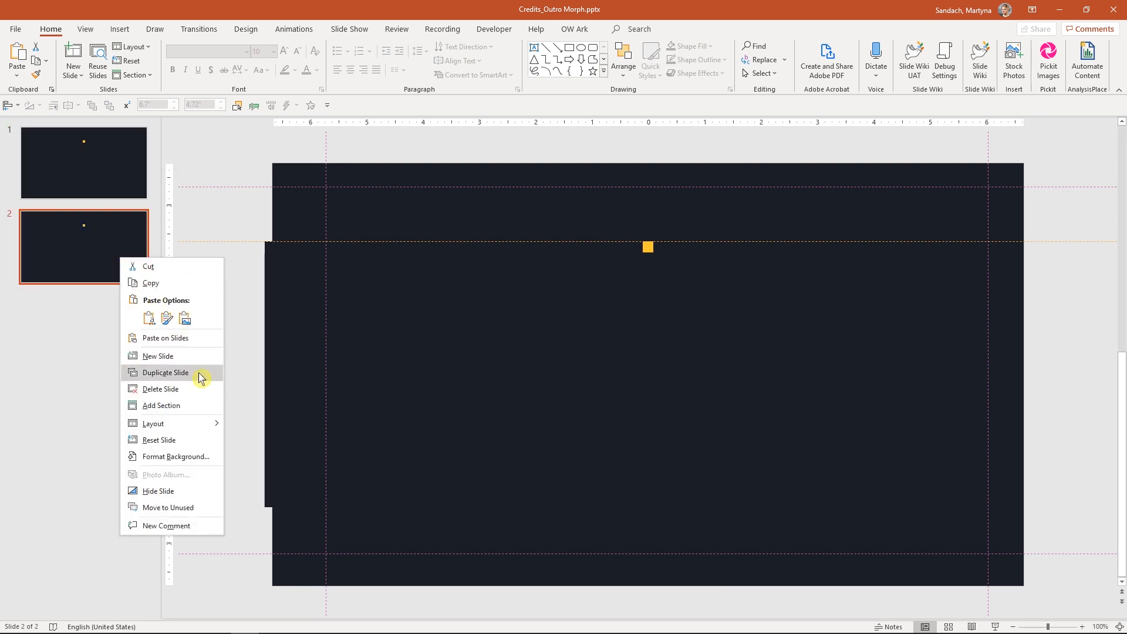
left_click(166, 372)
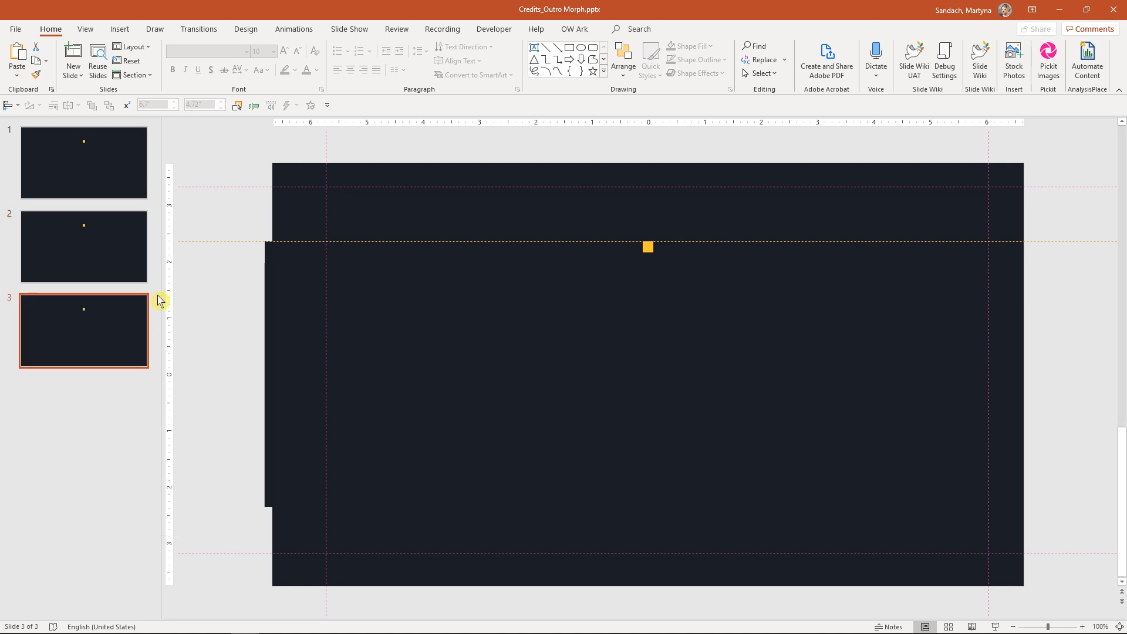
left_click(83, 162)
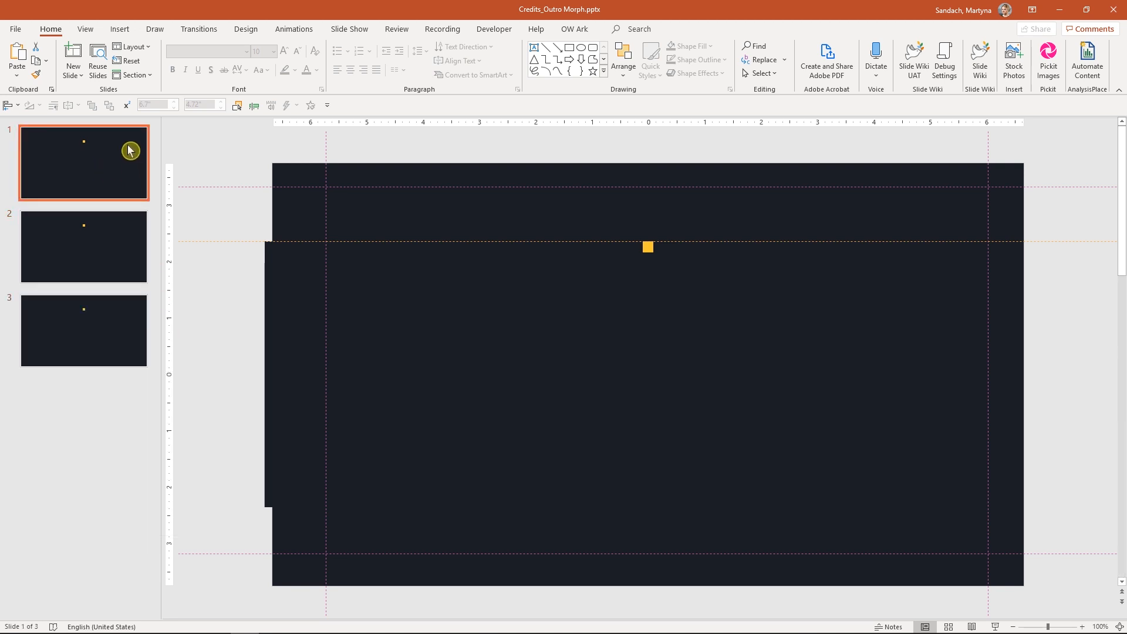
mouse_move(501, 239)
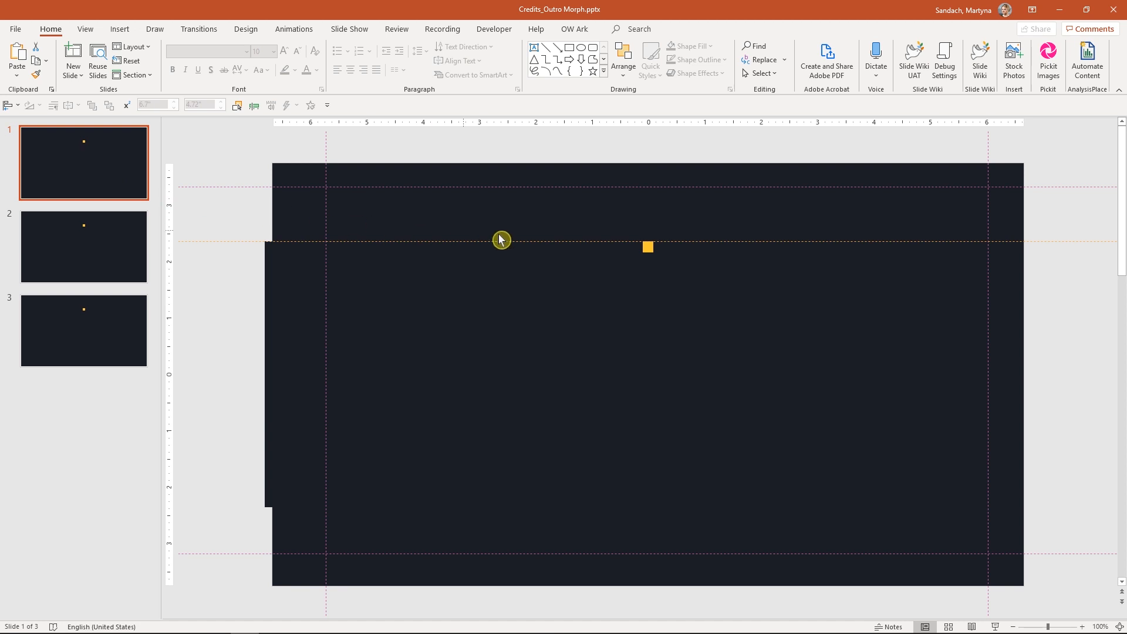
left_click_drag(647, 248, 459, 248)
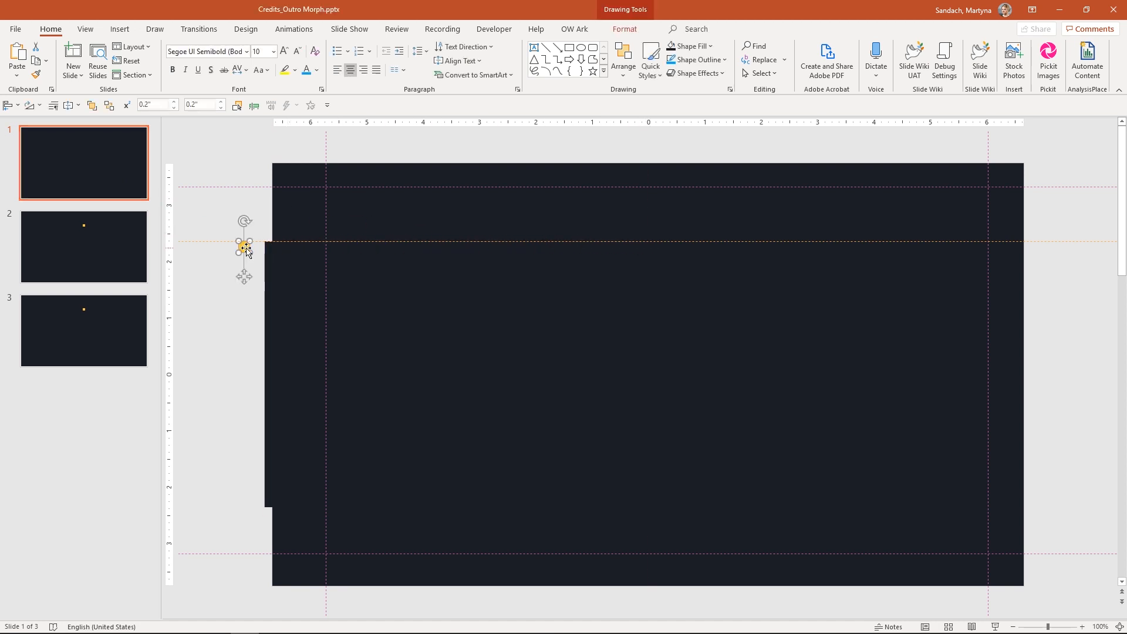
- On slide 3, set the yellow square's height to 4.72 inches to form a vertical bar
left_click(83, 329)
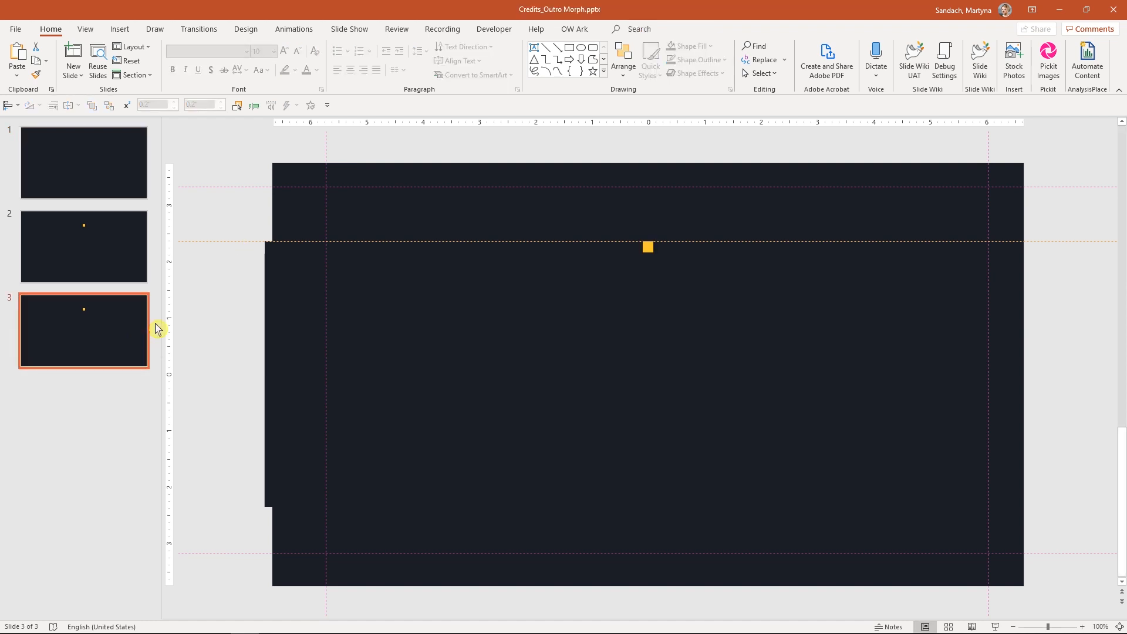
left_click(645, 248)
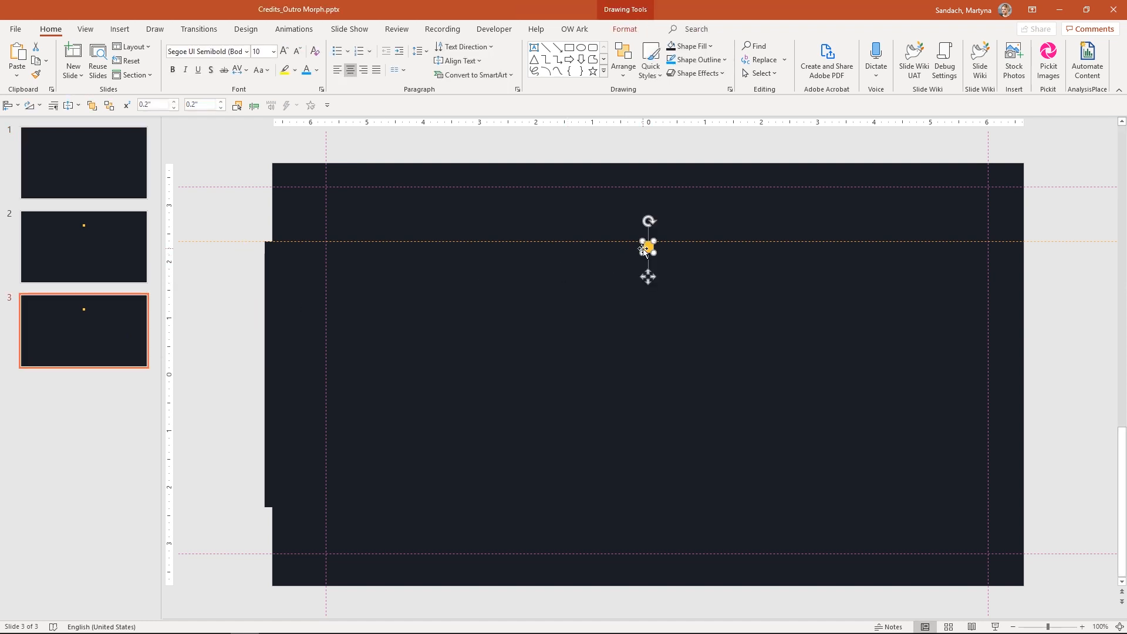
left_click(624, 28)
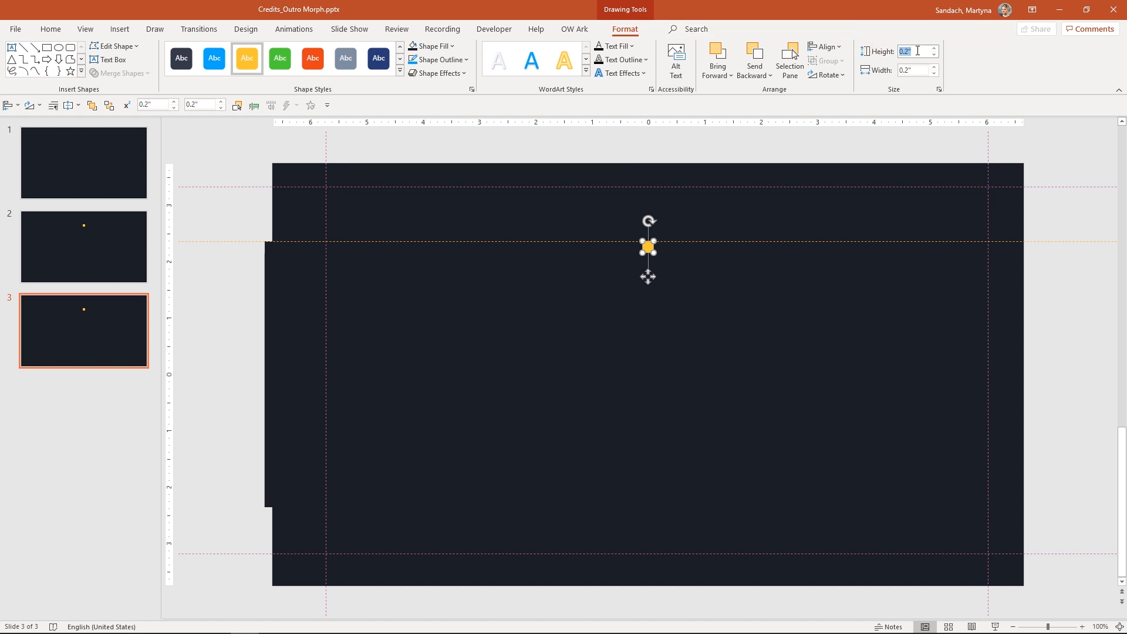
type("4.72\"")
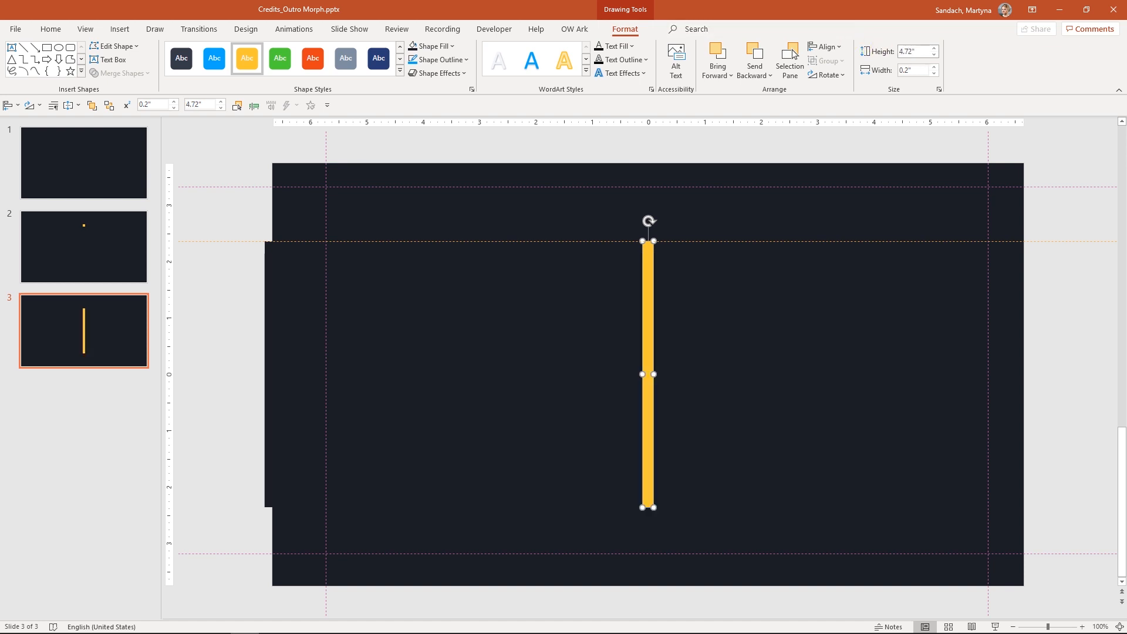
mouse_move(793, 257)
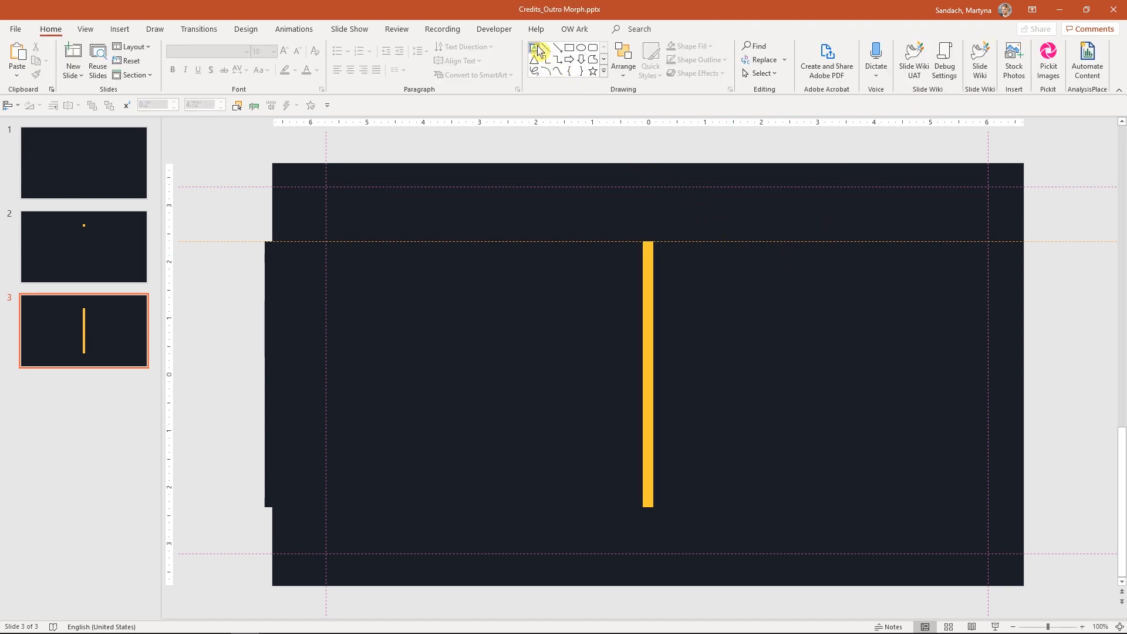
- Add a 'YOUR TEXT GOES HERE' text box right of the bar in Segoe UI Black, size 70
left_click_drag(666, 307, 979, 465)
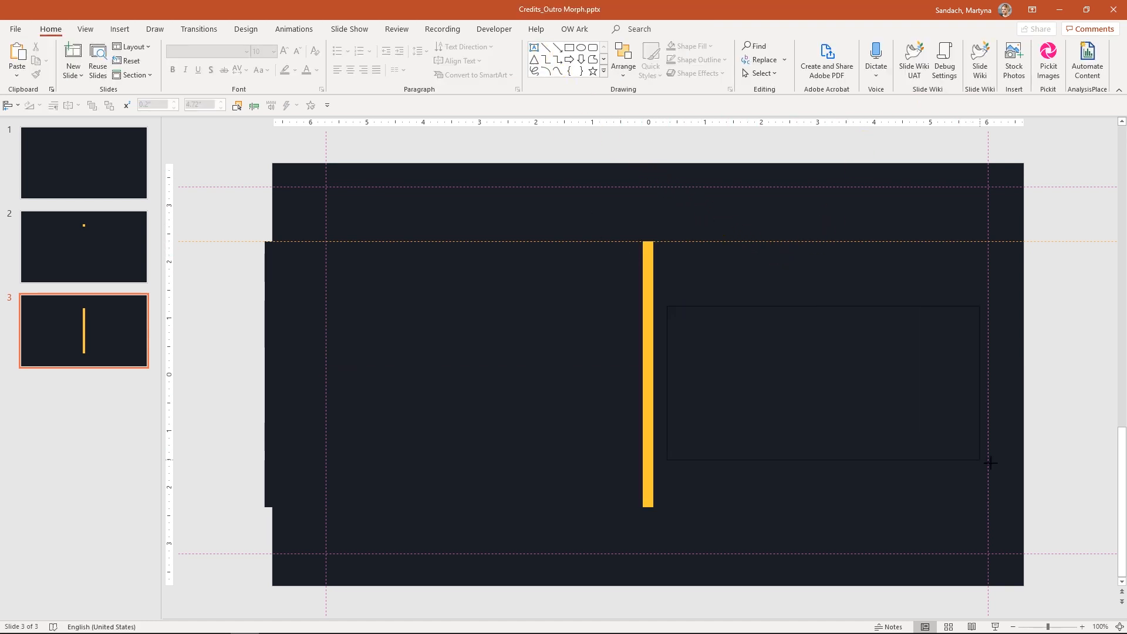
type("YOUR TEXT GOES")
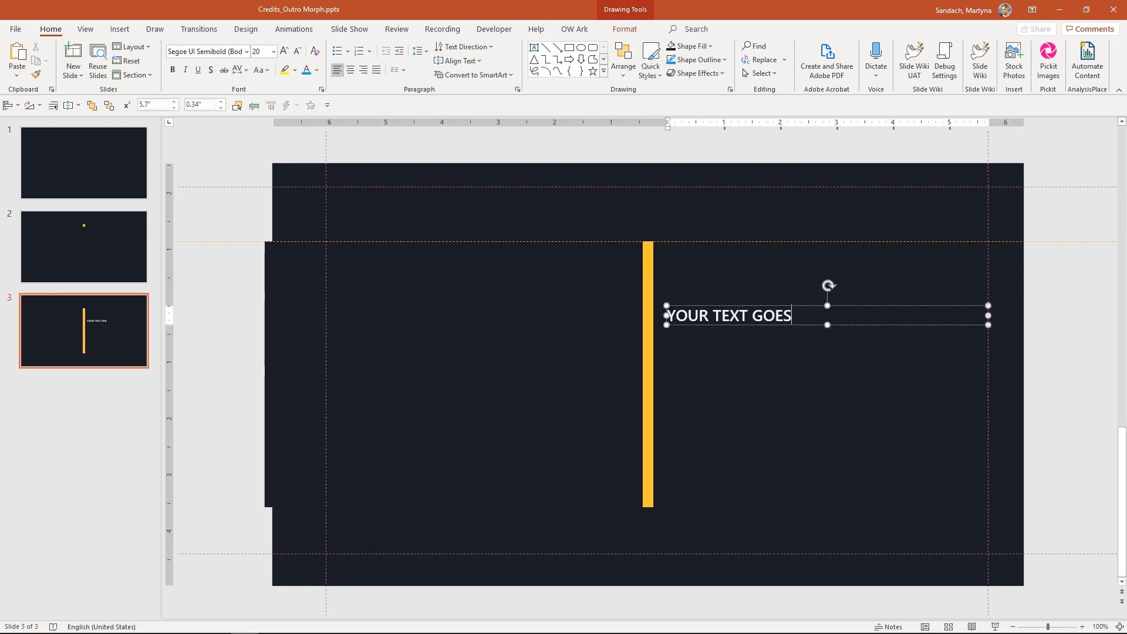
type("HERE")
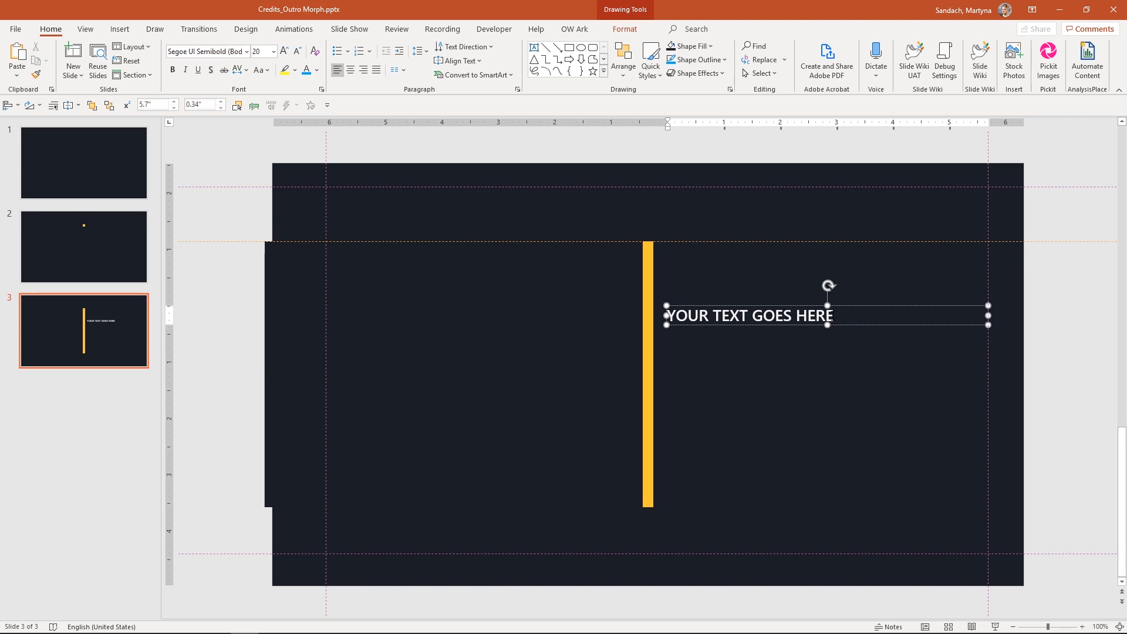
triple_click(748, 315)
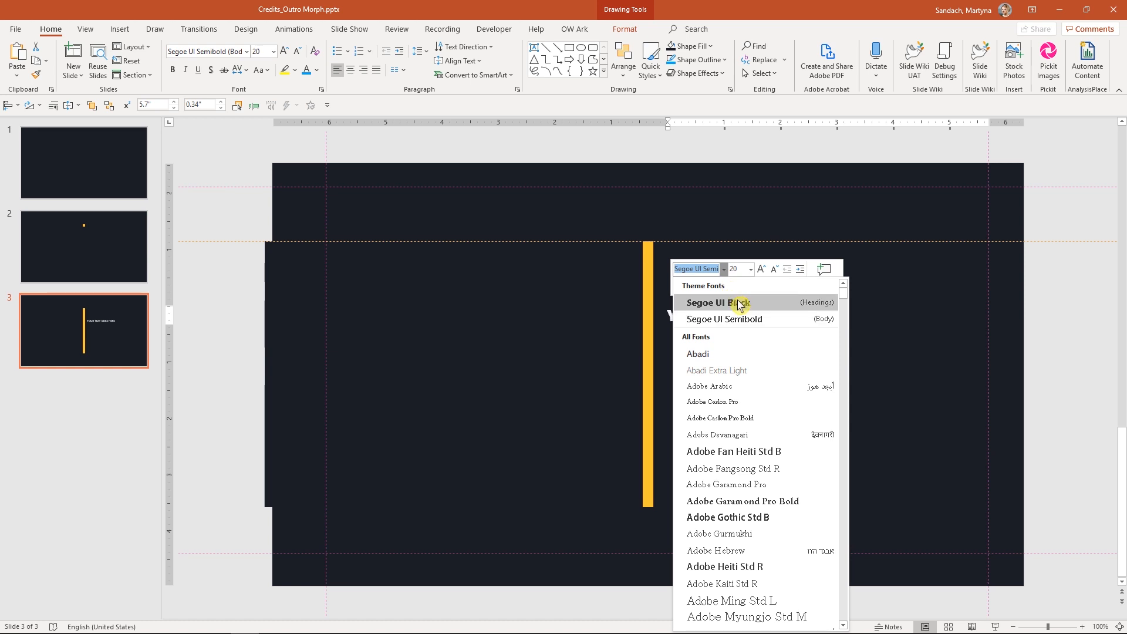
left_click(716, 301)
type("70")
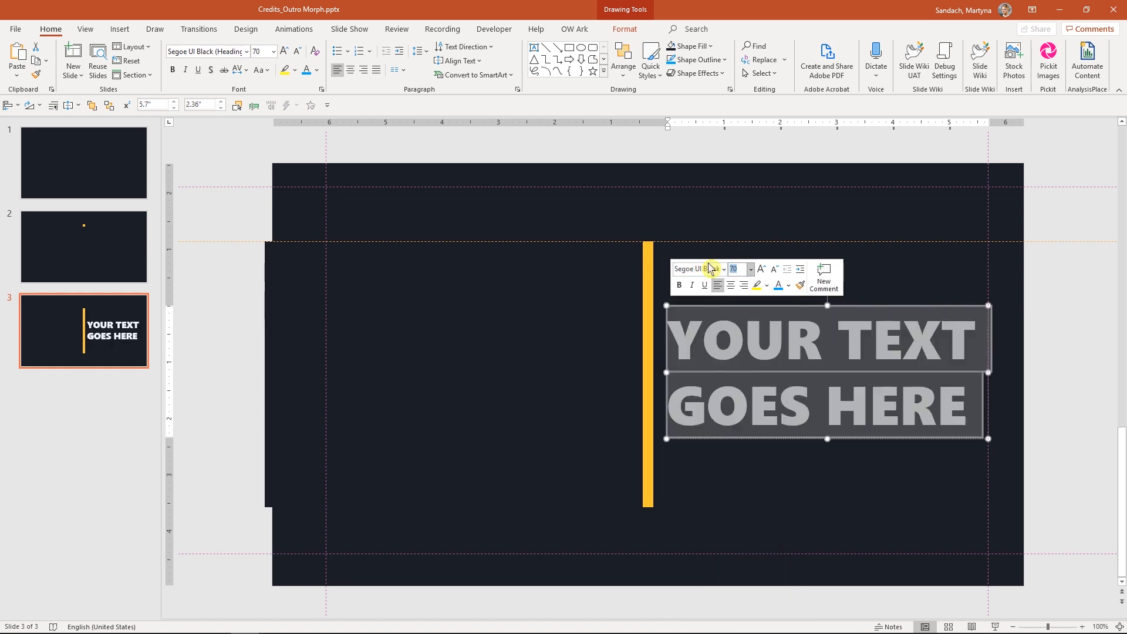
right_click(718, 312)
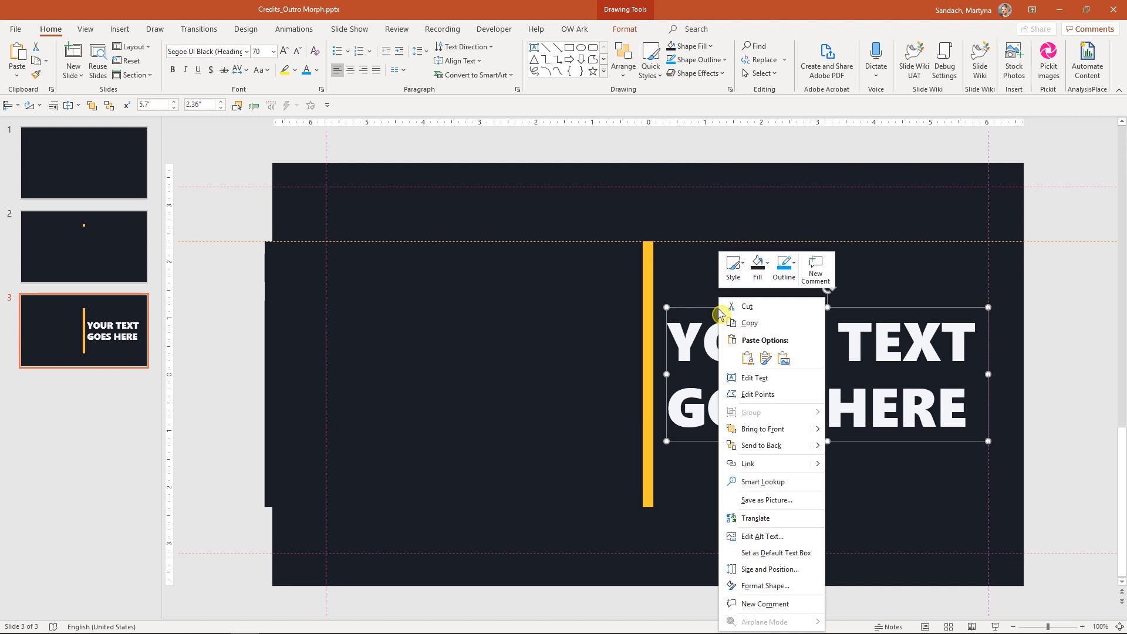
left_click(795, 451)
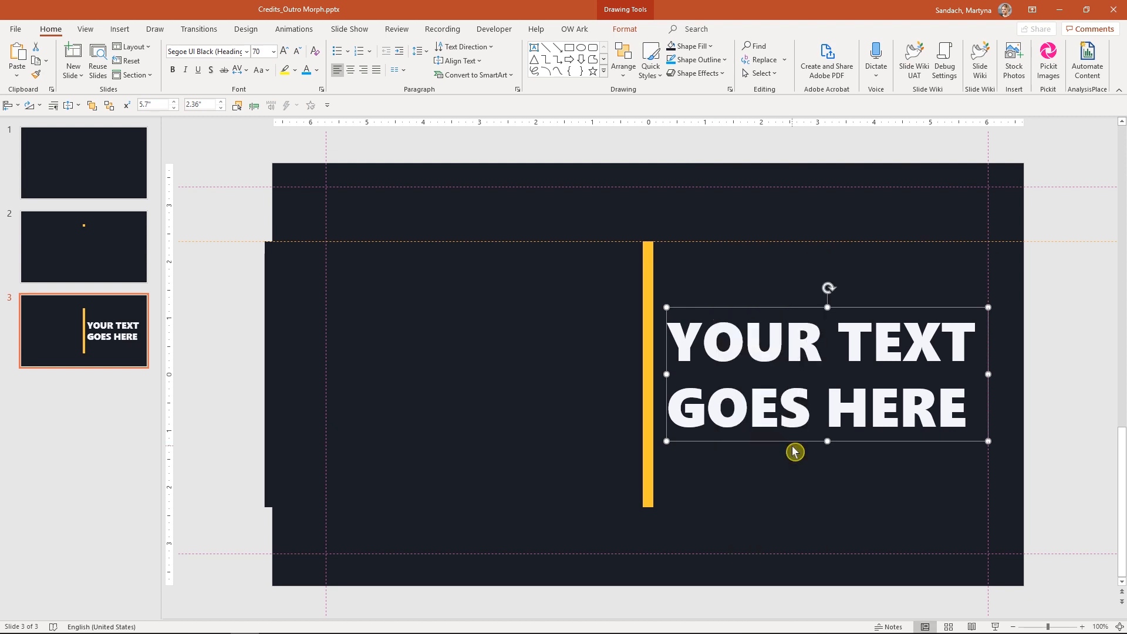
mouse_move(965, 309)
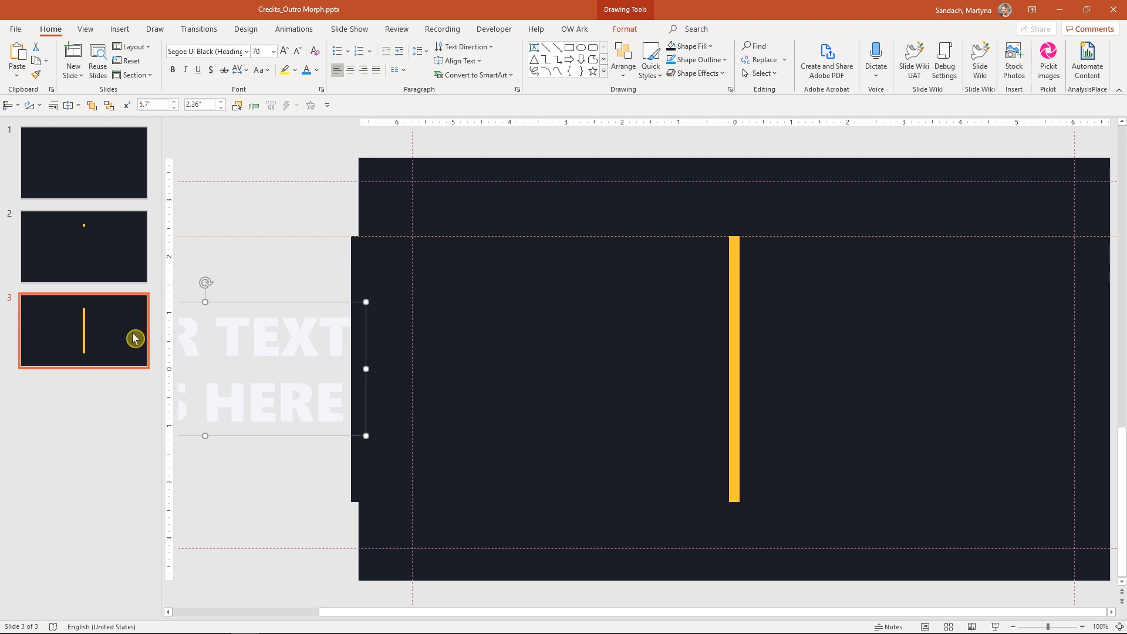
- Duplicate slide 3 twice with Ctrl+D and move to slide 4 for editing
key("ctrl+d")
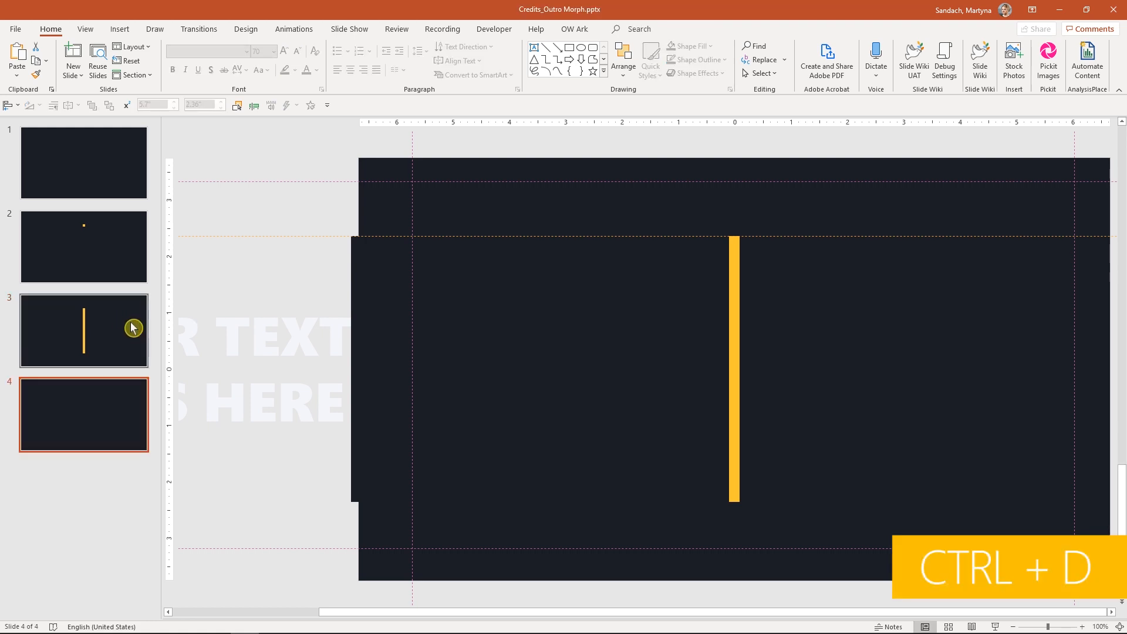
key("ctrl+d")
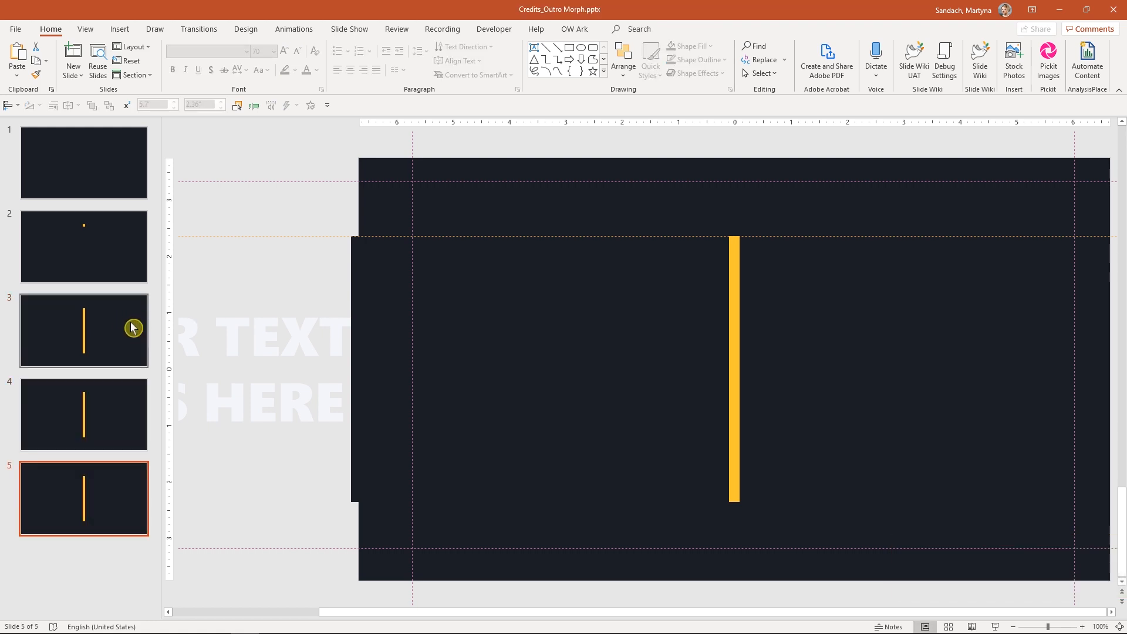
mouse_move(133, 382)
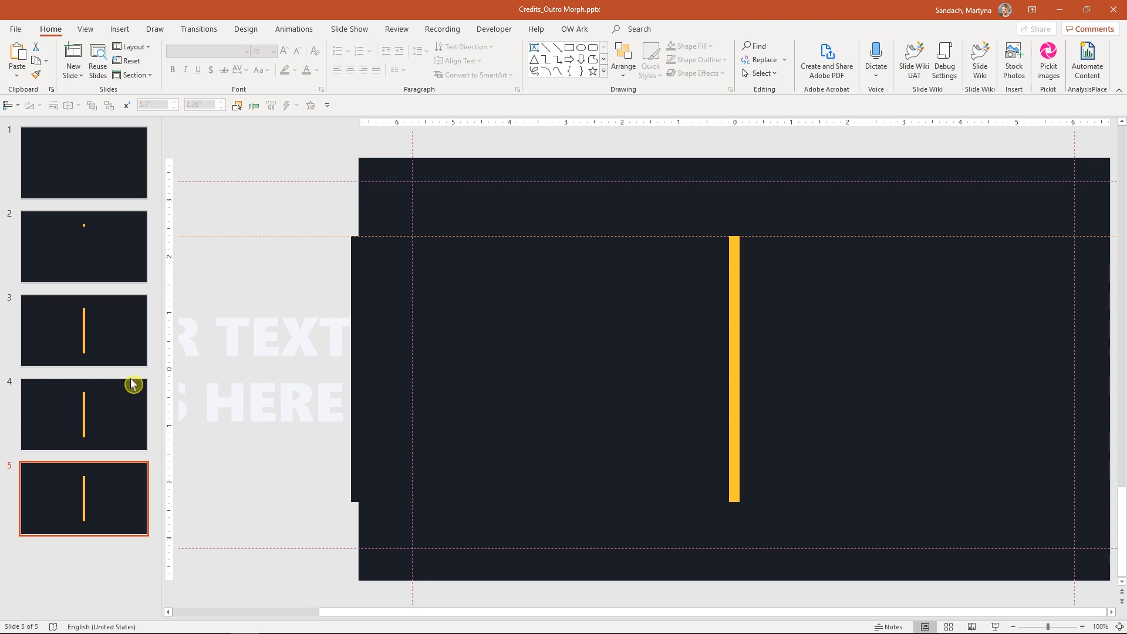
left_click(84, 415)
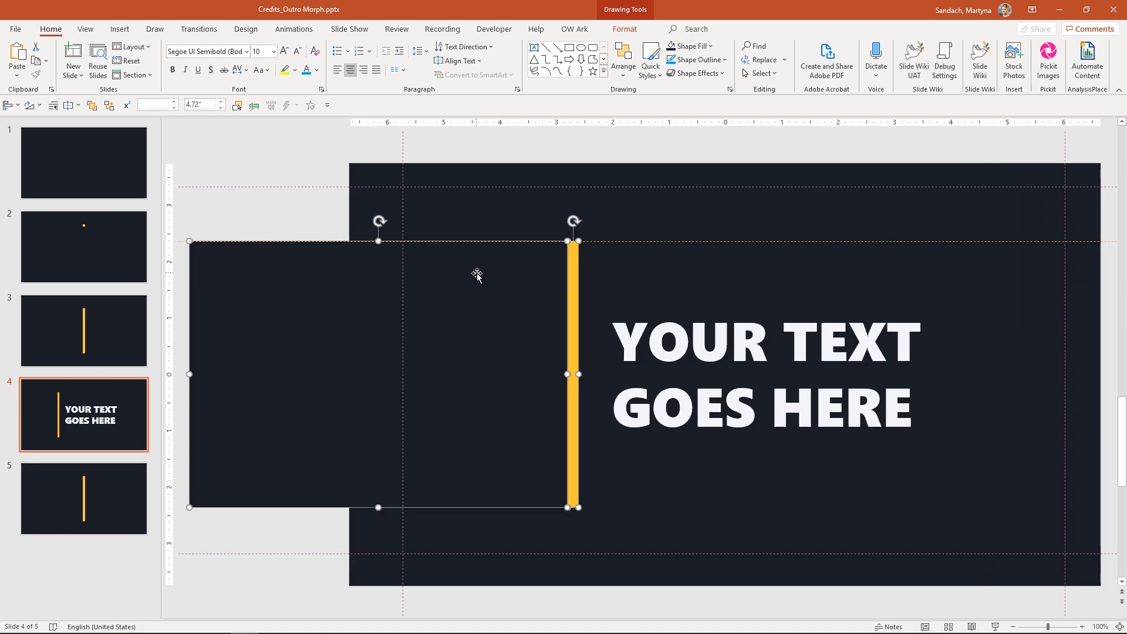
mouse_move(495, 264)
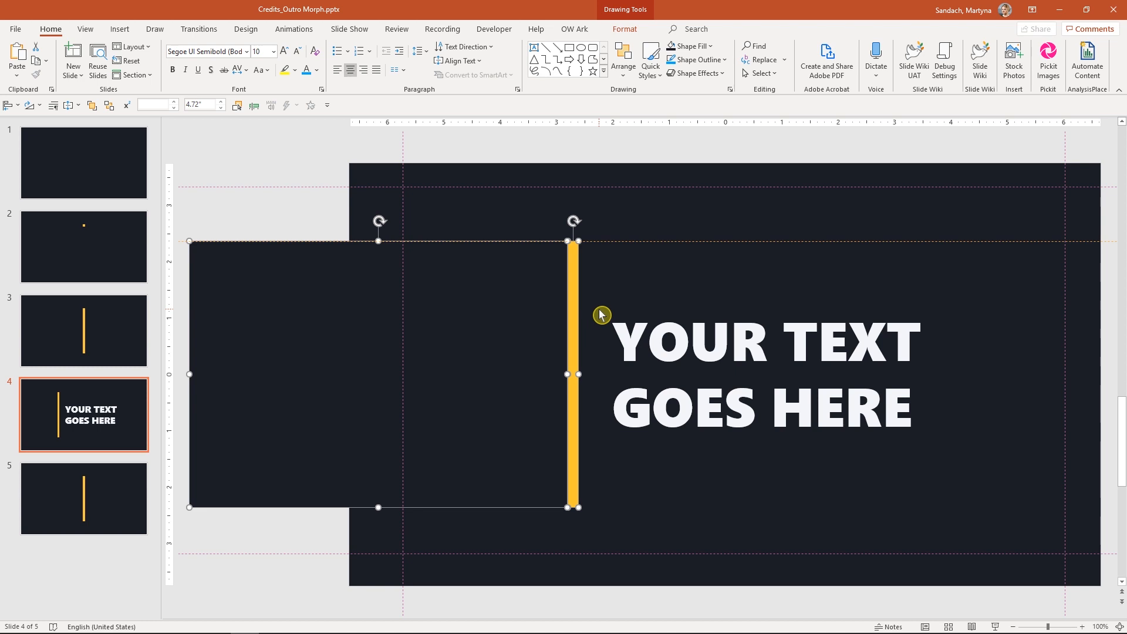
mouse_move(578, 314)
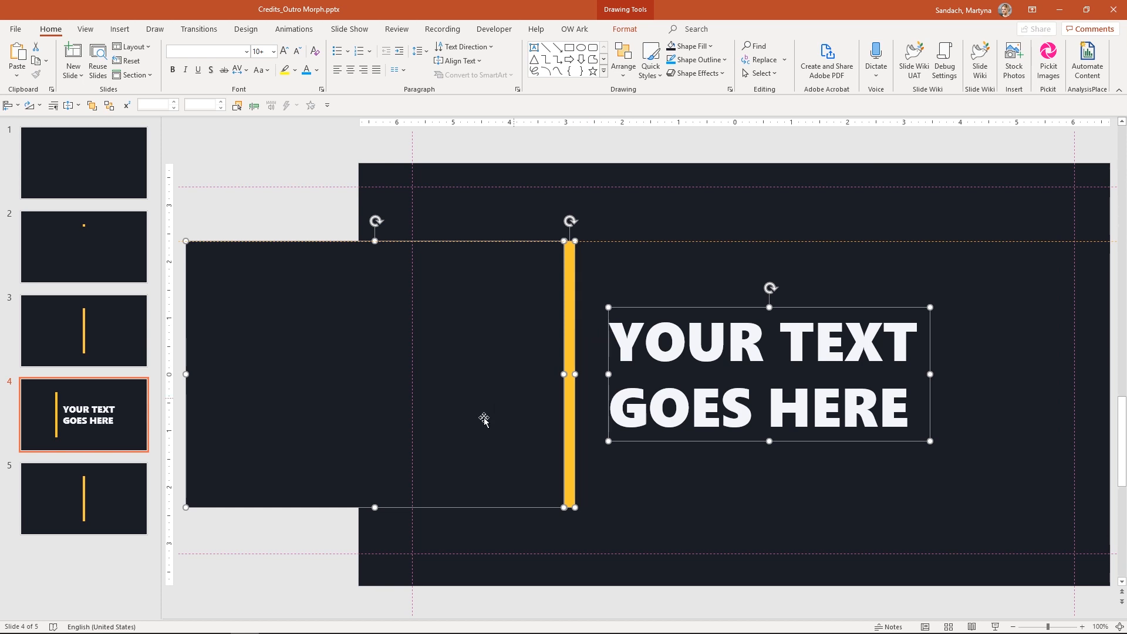
- On slide 5, draw a text box left of the bar, fill it with lorem ipsum and widen it
left_click(84, 498)
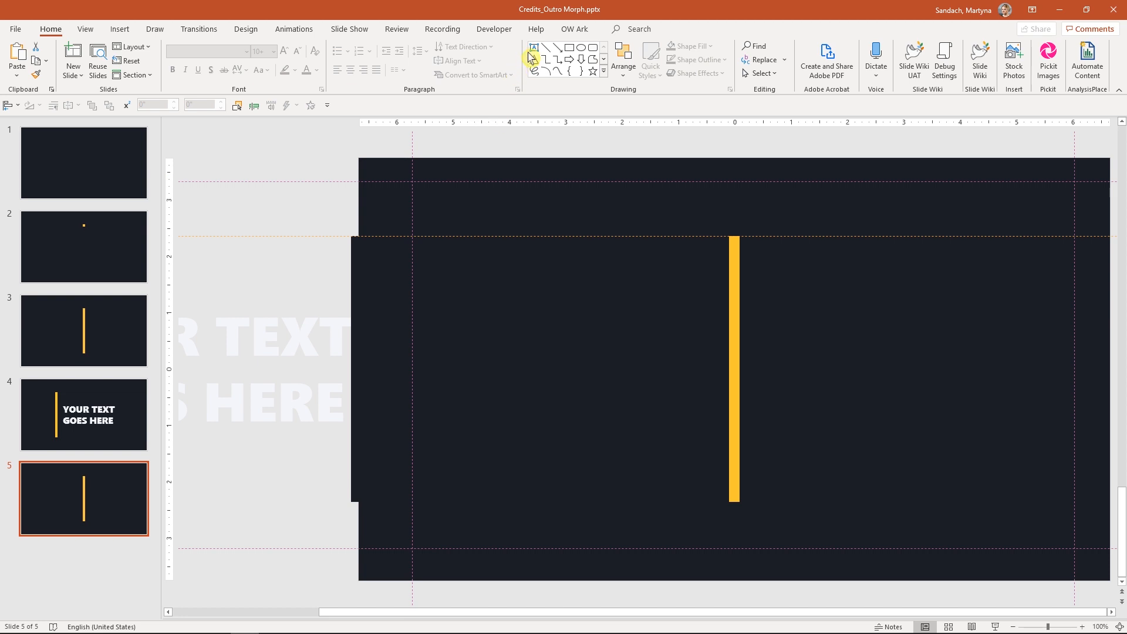
left_click(534, 51)
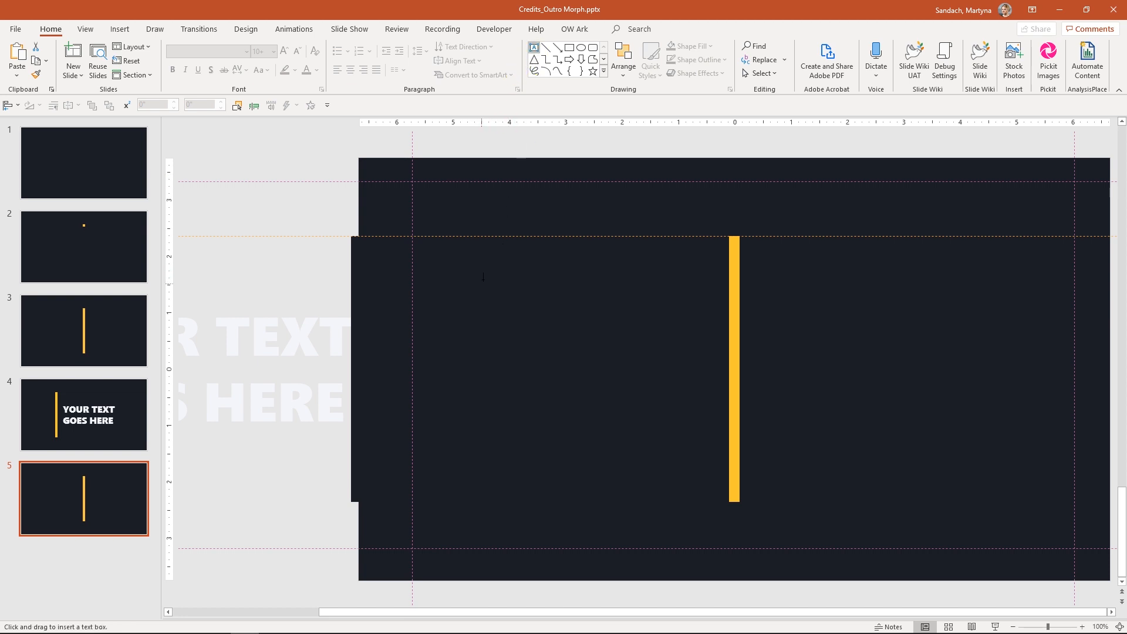
left_click_drag(486, 277, 690, 475)
type("=lorem")
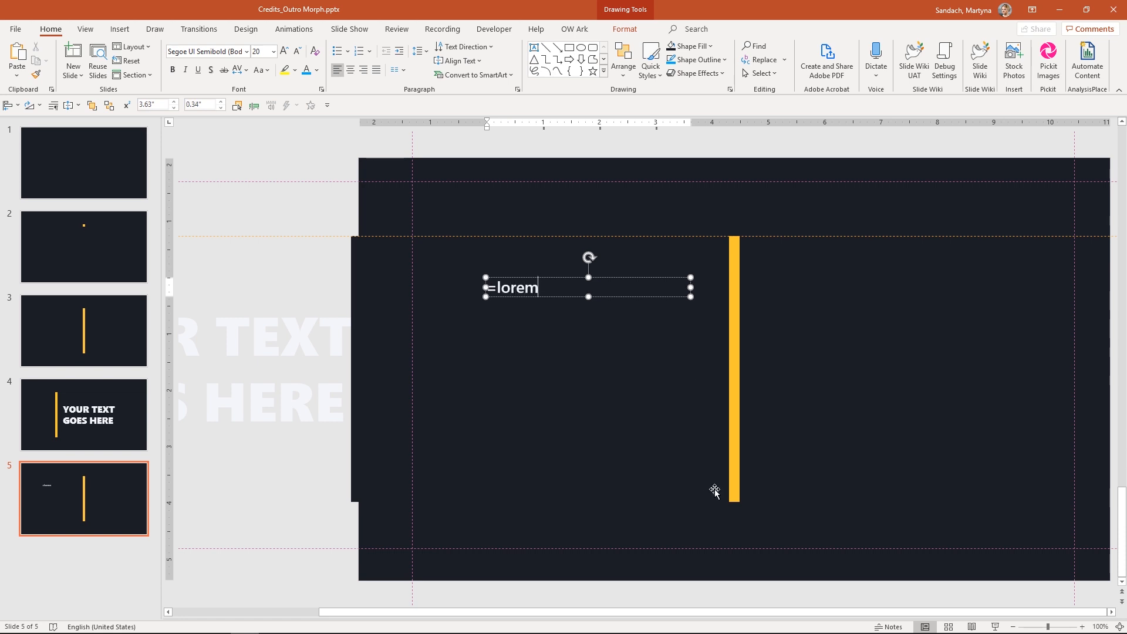
type("Lorem ipsum dolor sit amet, consectetuer adipiscing elit. Maecenas porttitor congue massa. Fusce posuere, magna sed pulvinar ultricies, purus lectus malesuada libero, sit amet commodo magna eros quis urna.")
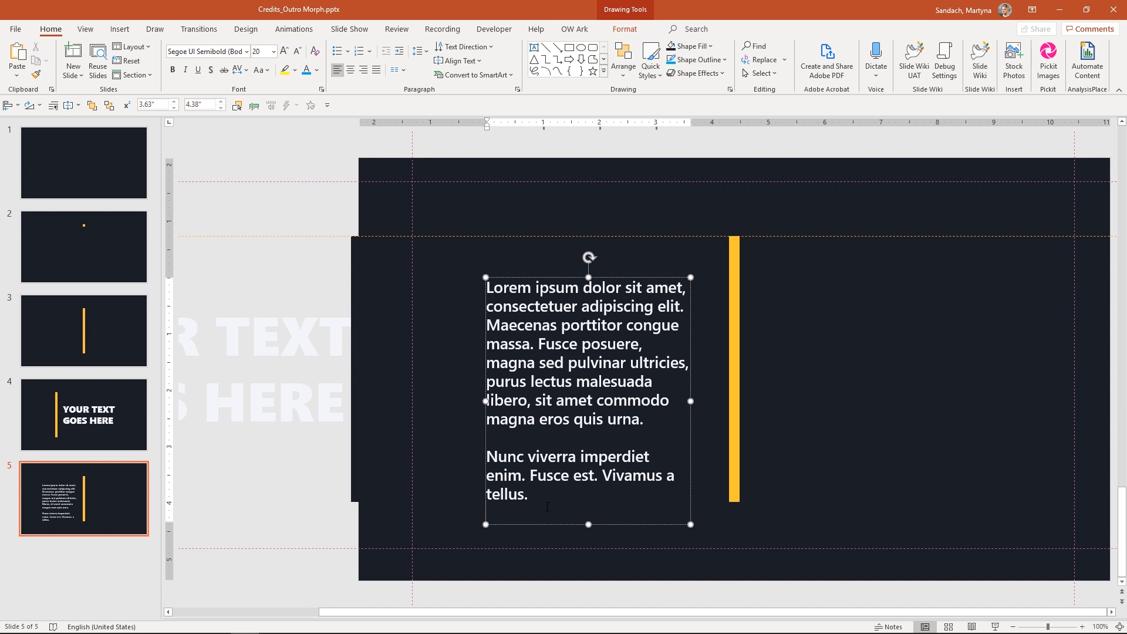
left_click_drag(587, 523, 587, 505)
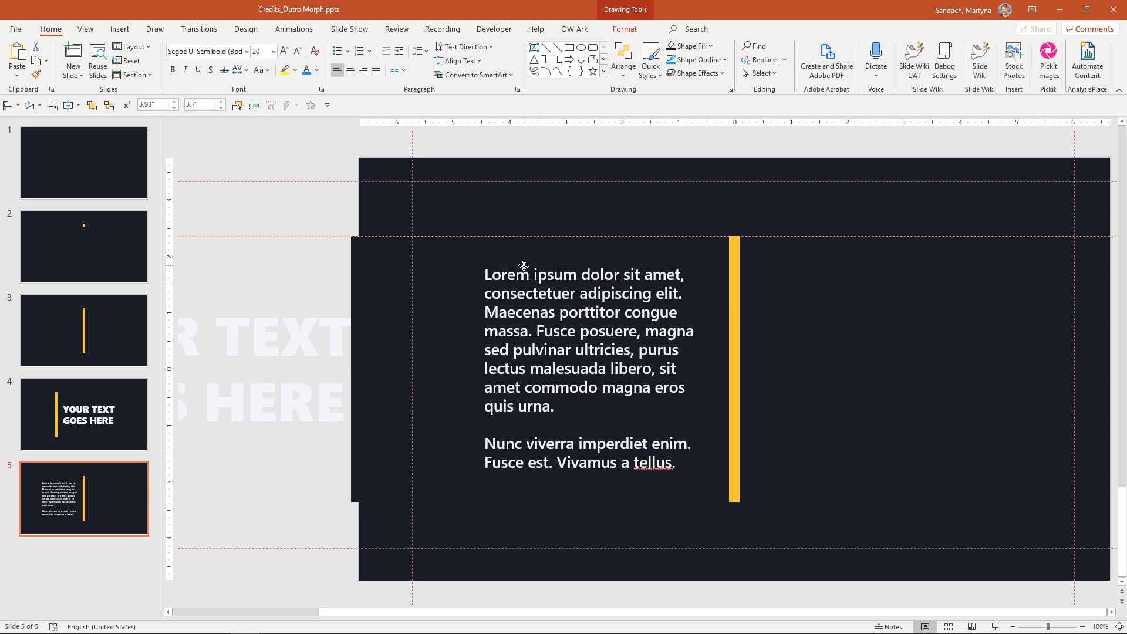
left_click(582, 339)
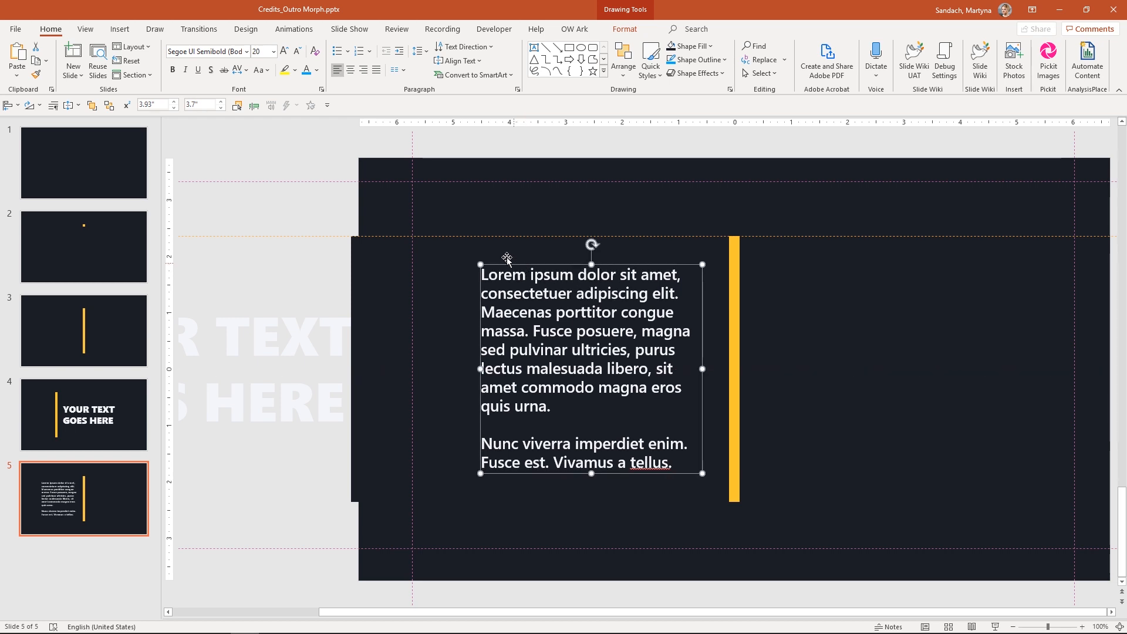
- Right-align the left column, left-align the copy, and rename boxes in the Selection Pane as Original
left_click(362, 70)
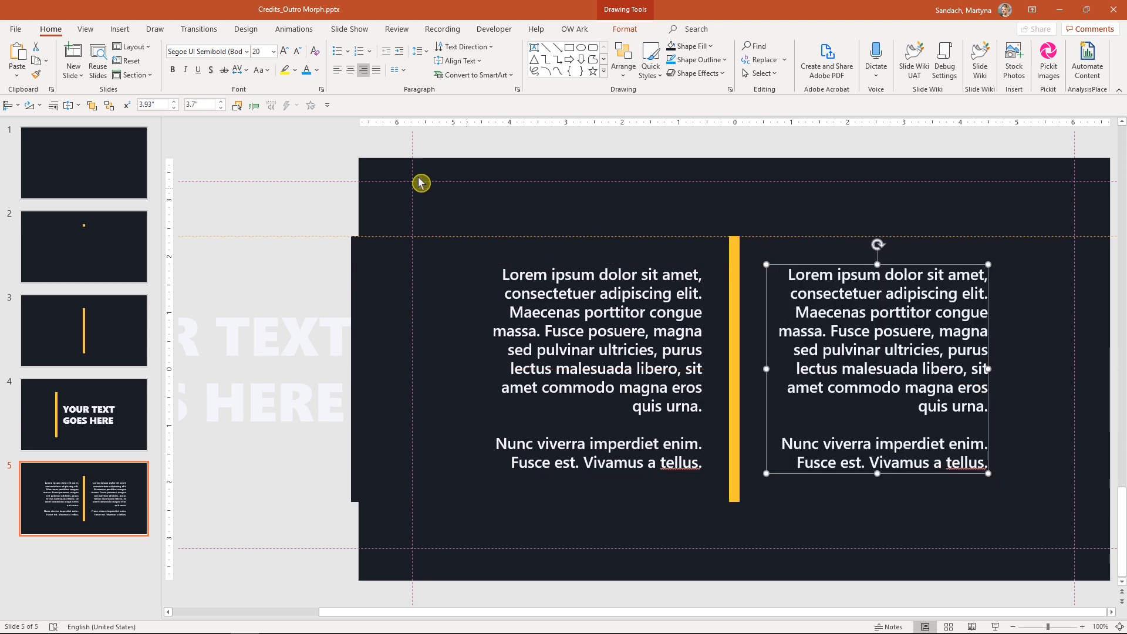
key("ctrl+l")
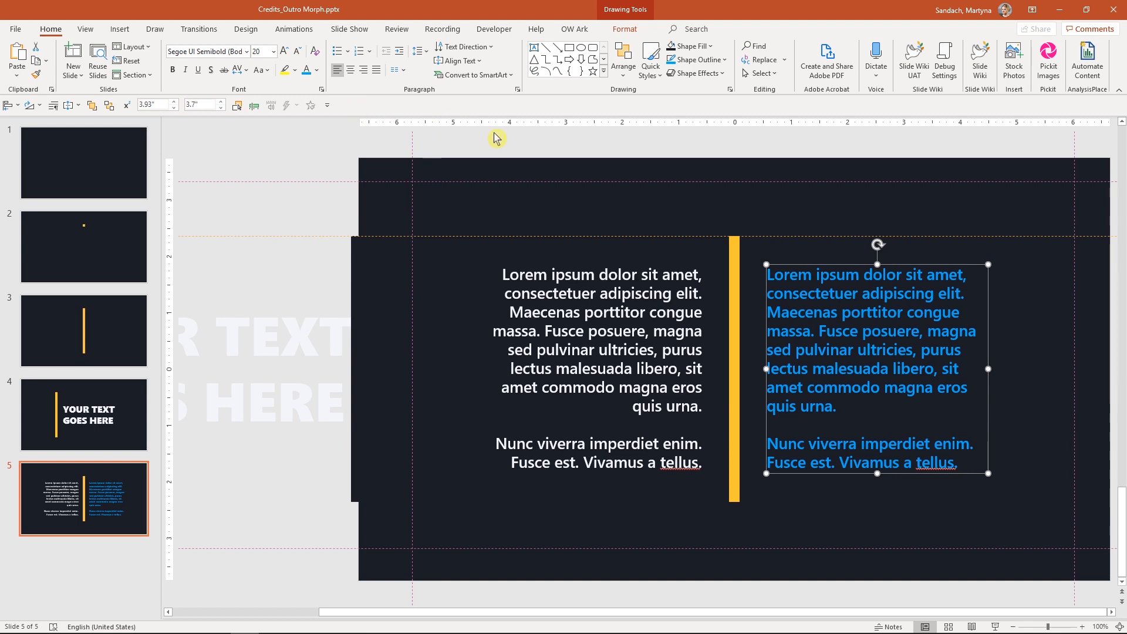
left_click(758, 73)
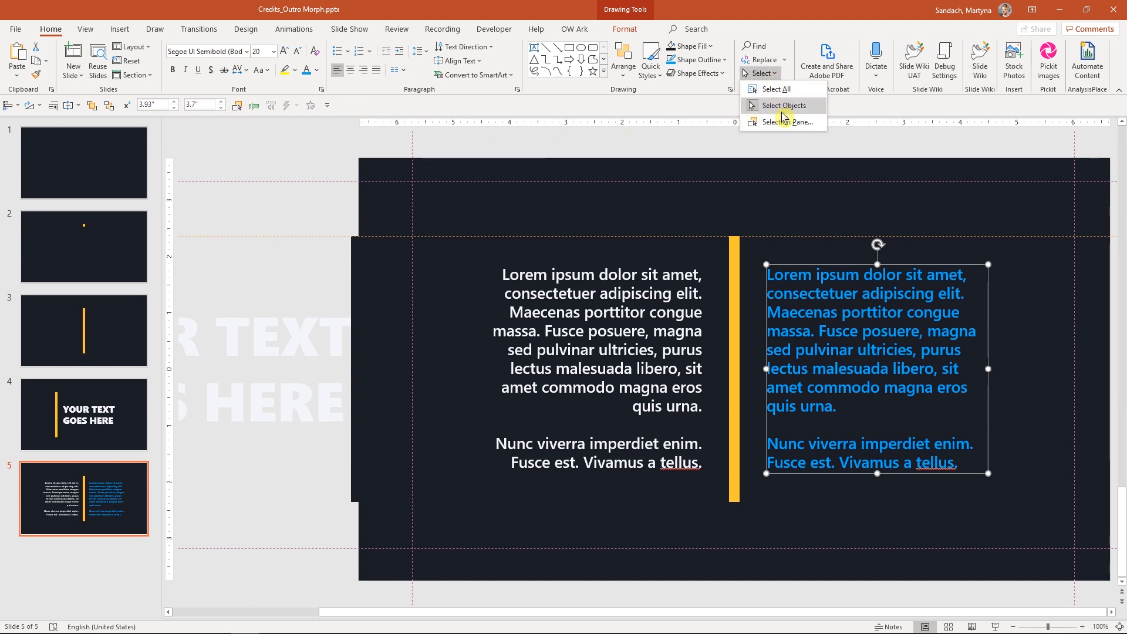
left_click(784, 121)
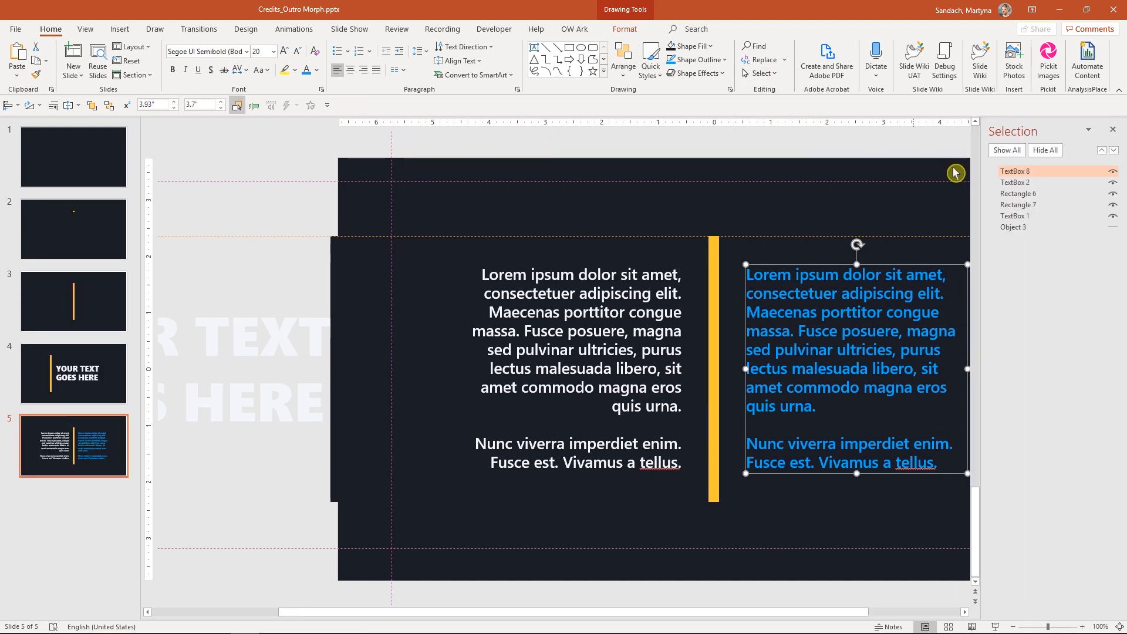
double_click(1014, 171)
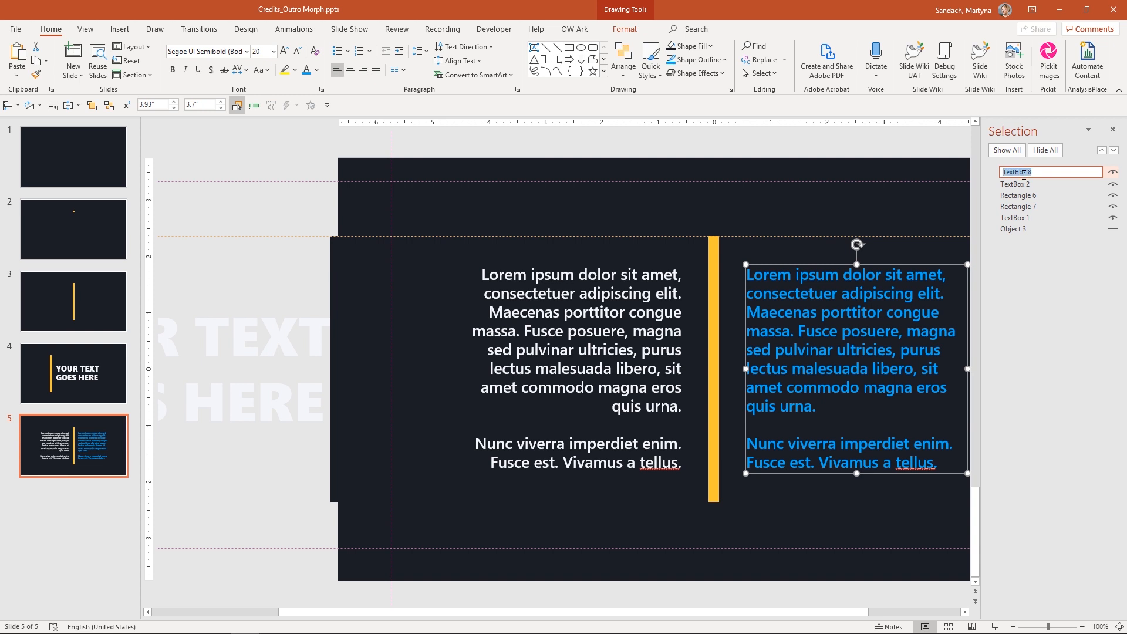
type("Original left")
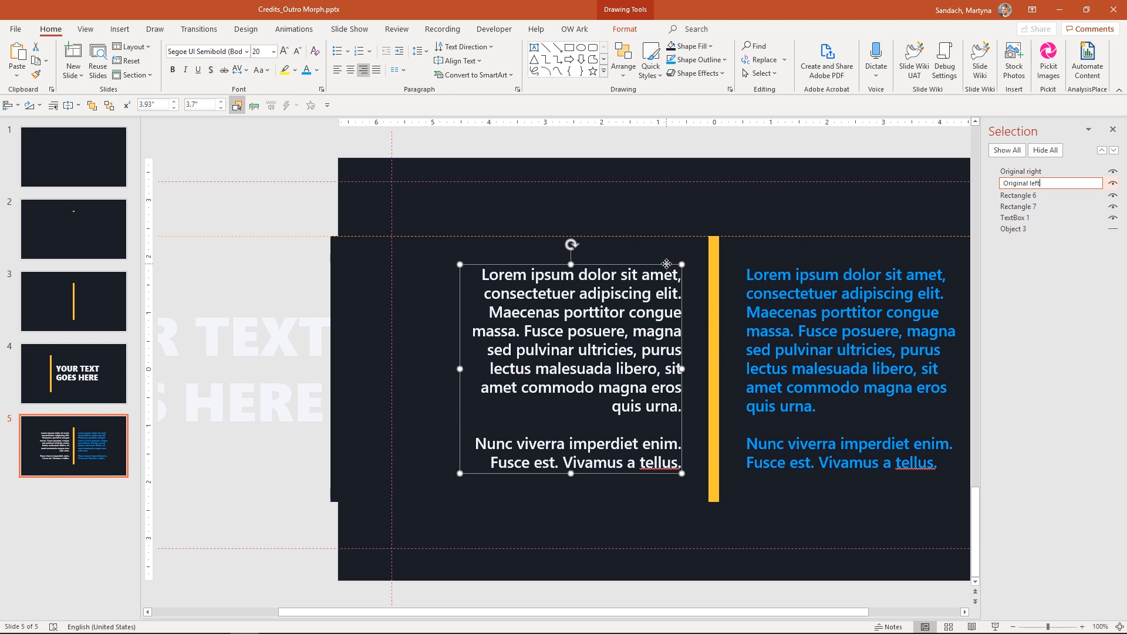
- Copy each lorem column and paste it as a picture, producing Picture 4 and Picture 5
key("ctrl+c")
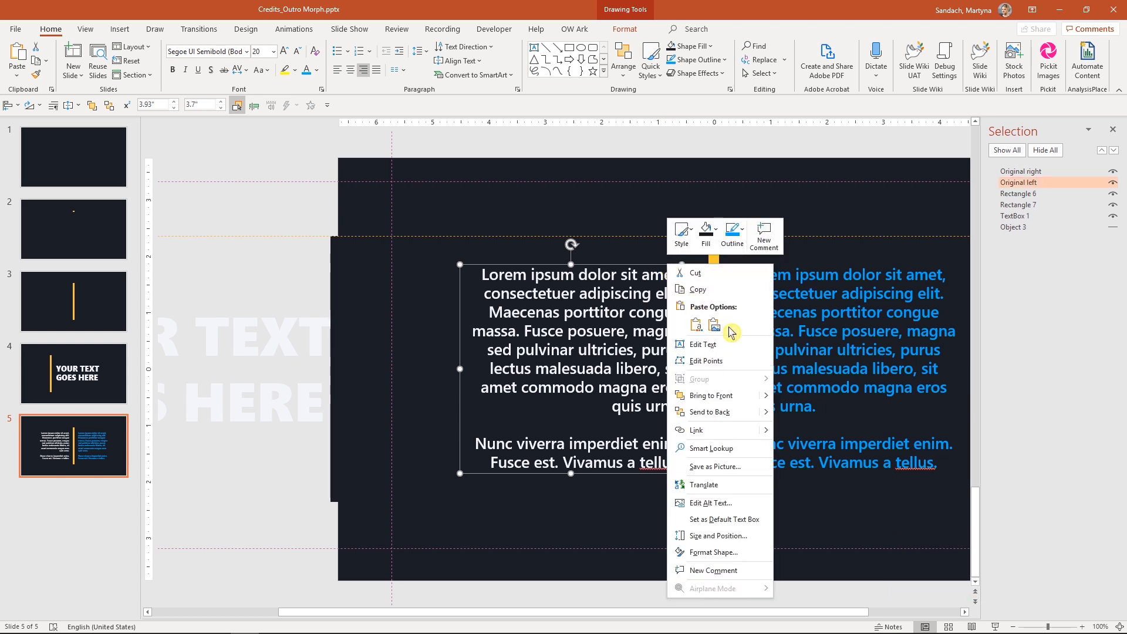
left_click(715, 325)
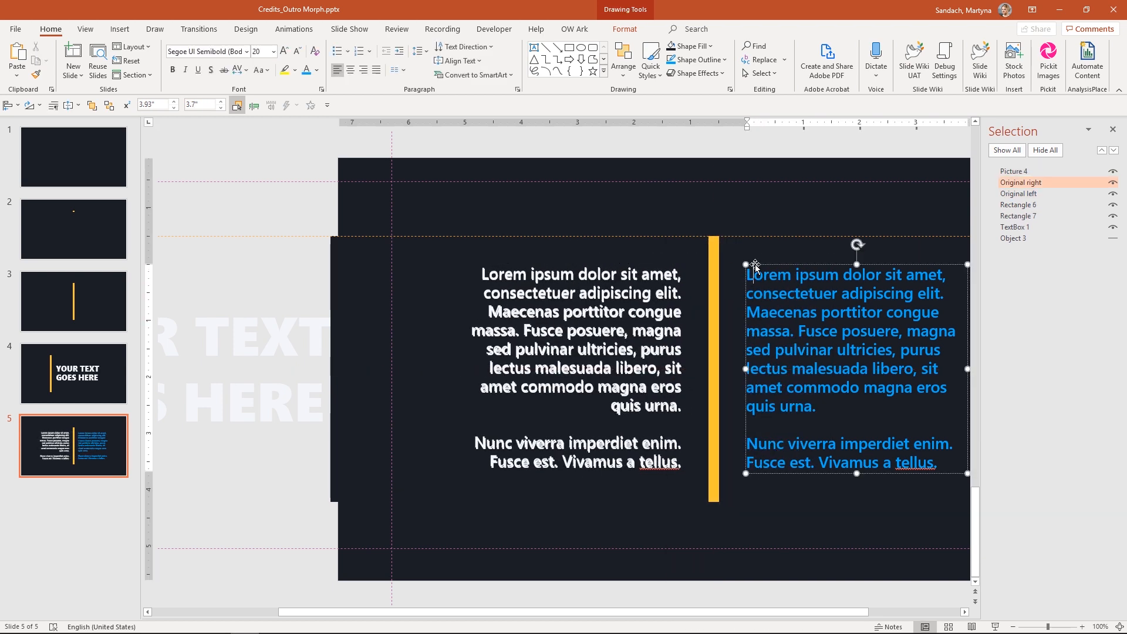
key("ctrl+c")
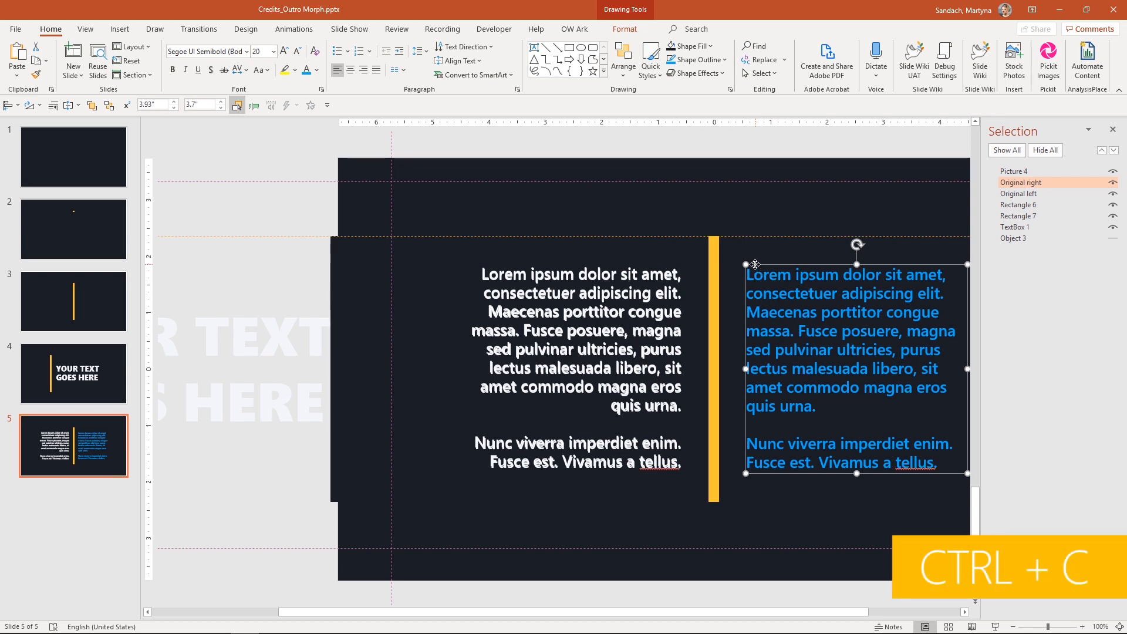
key("ctrl+v")
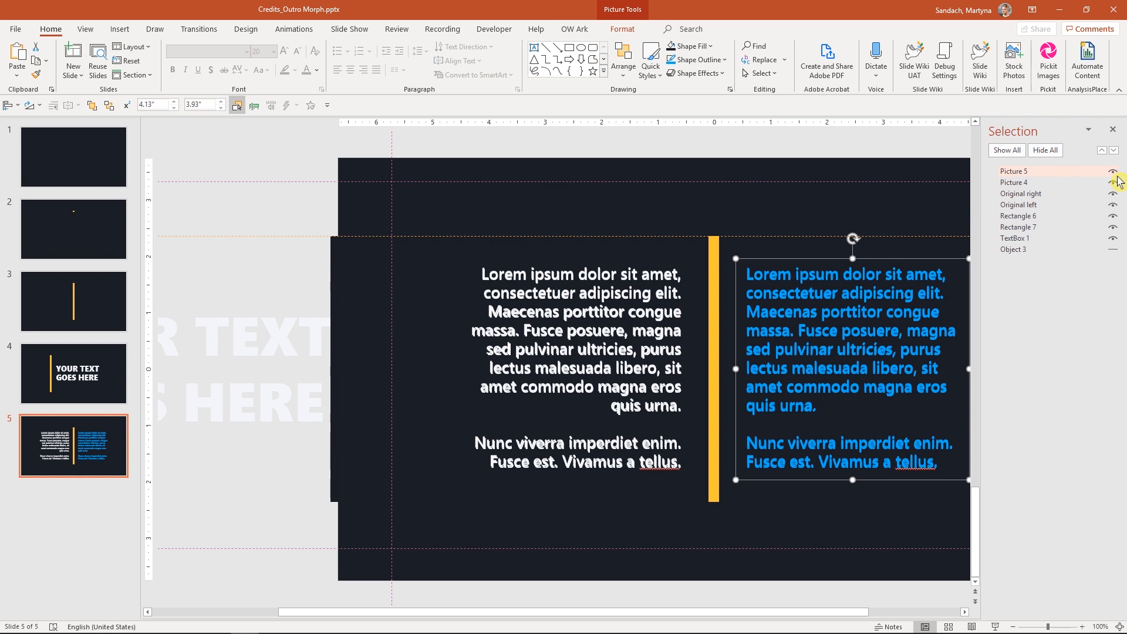
- Hide the original text boxes, then group and ungroup the two picture copies
left_click(1113, 194)
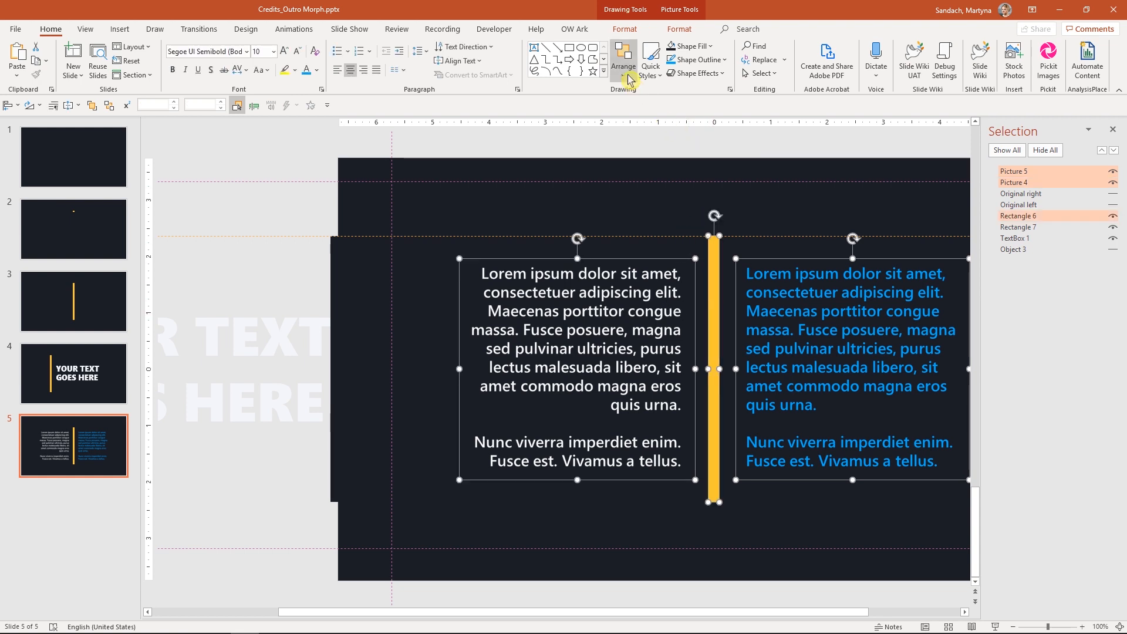
left_click(622, 60)
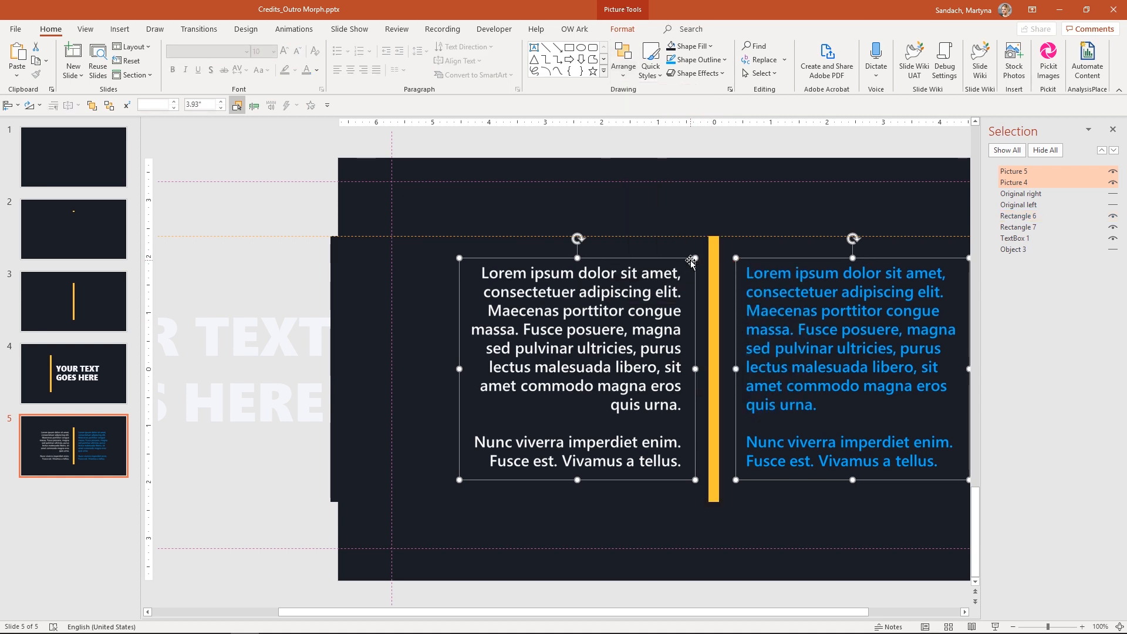
key("ctrl+g")
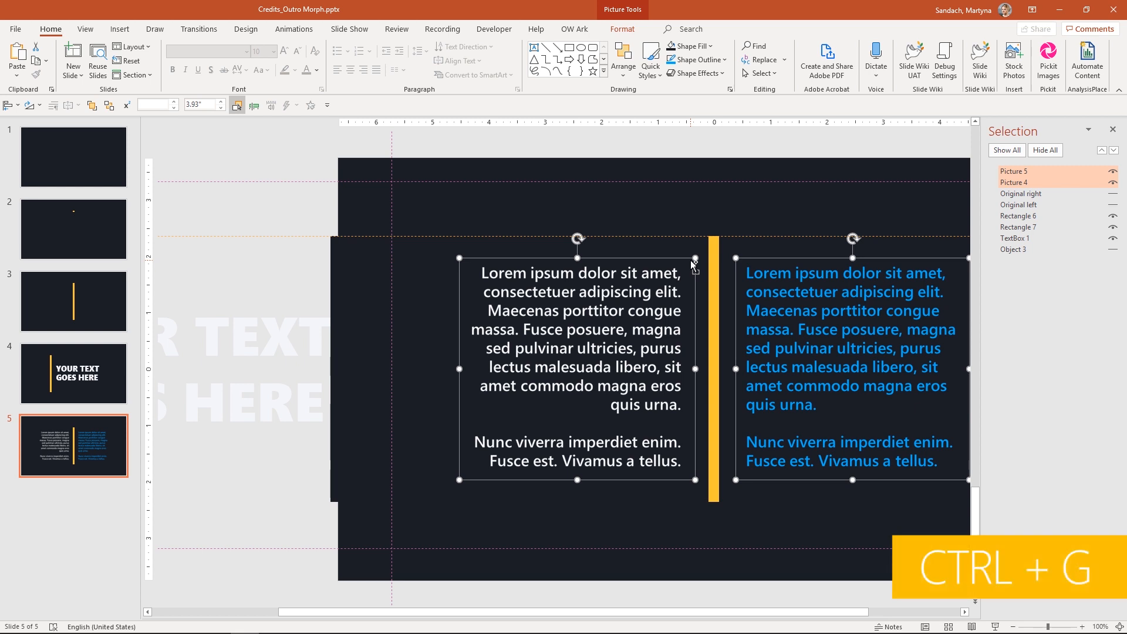
key("ctrl+g")
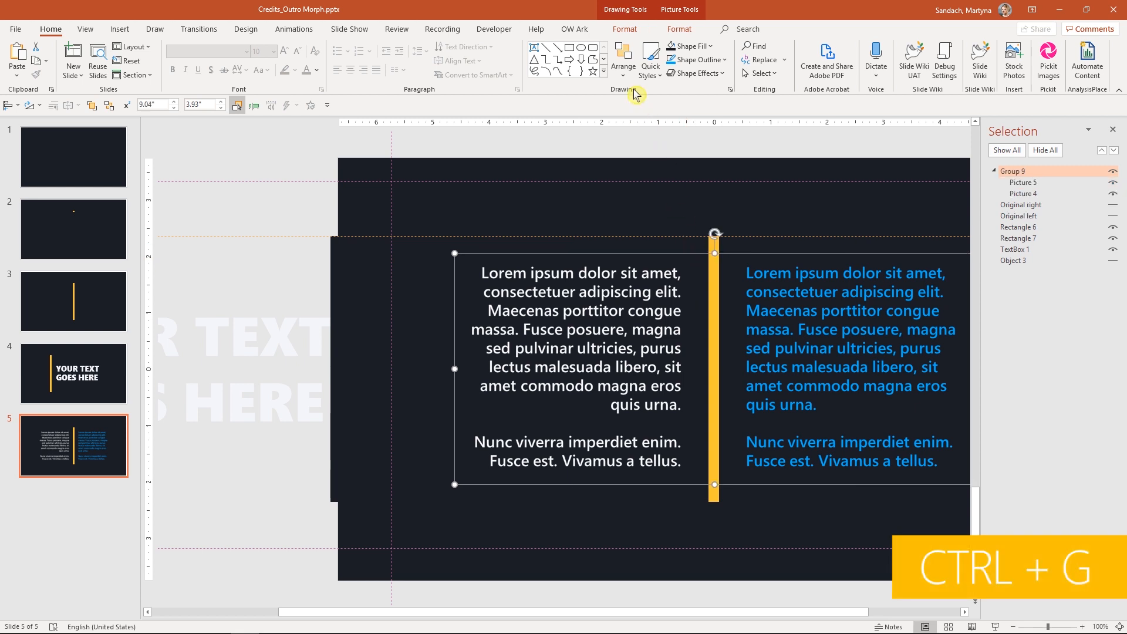
left_click(622, 56)
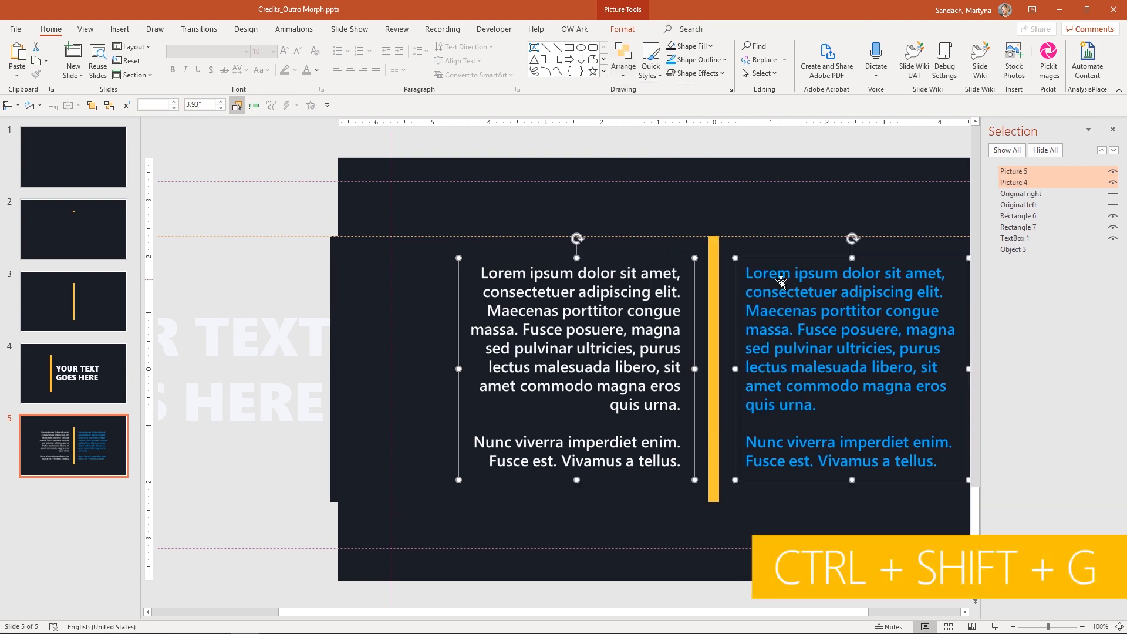
key("ctrl+shift+g")
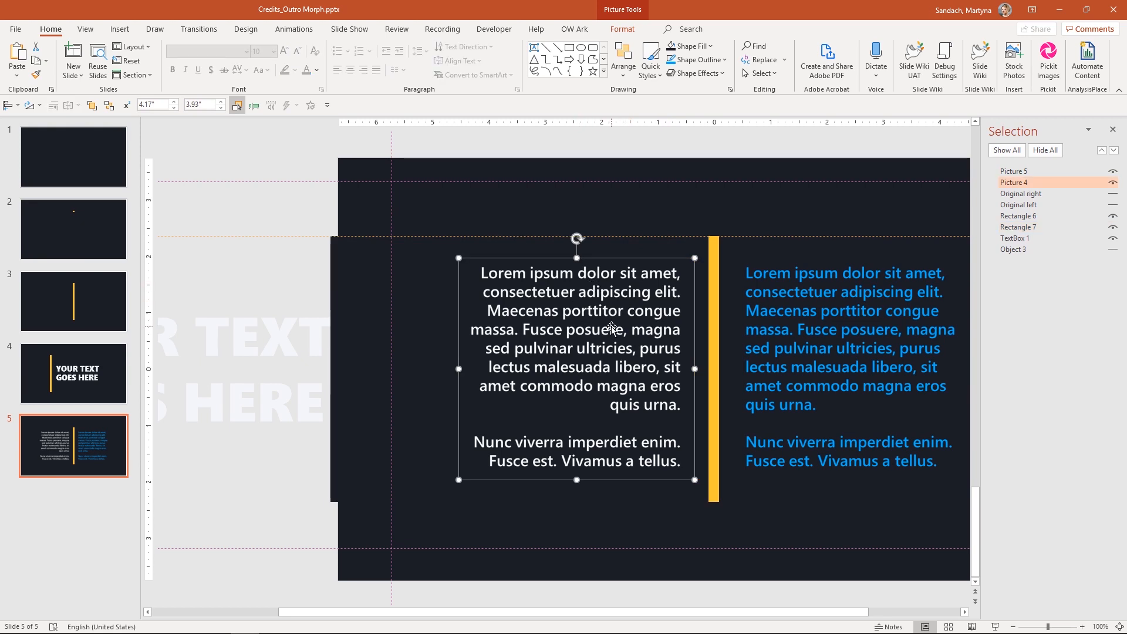
- Crop the left white column picture so its edge meets the yellow bar
left_click(622, 28)
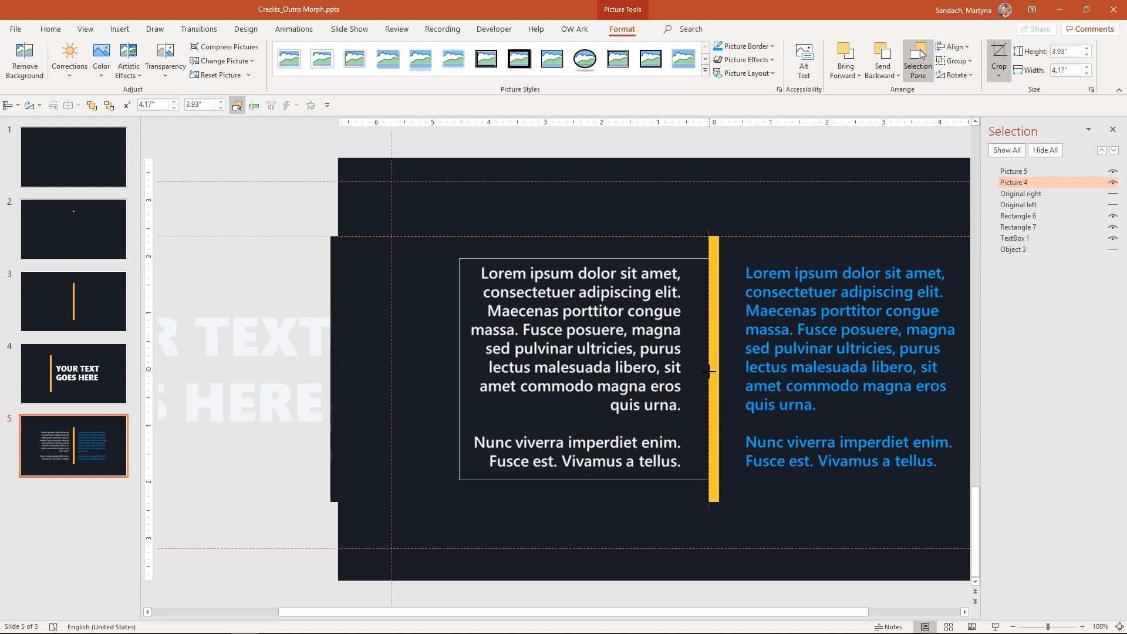
left_click_drag(694, 369, 712, 368)
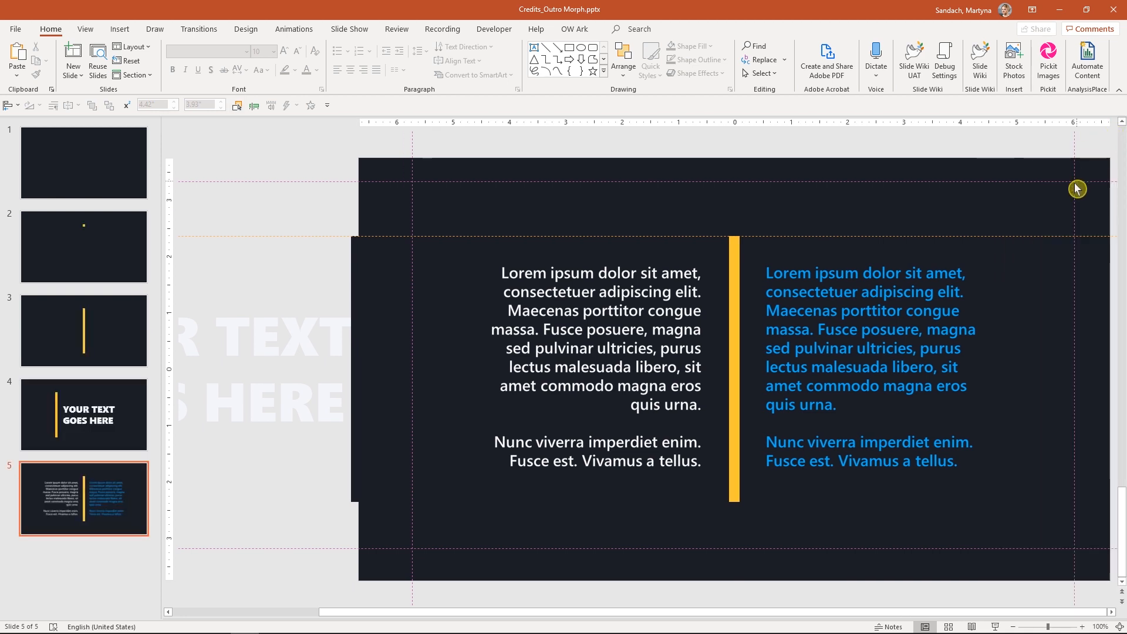
- Duplicate slide 5 as slide 6, then crop slide 5's text pictures away behind the bar
key("ctrl+d")
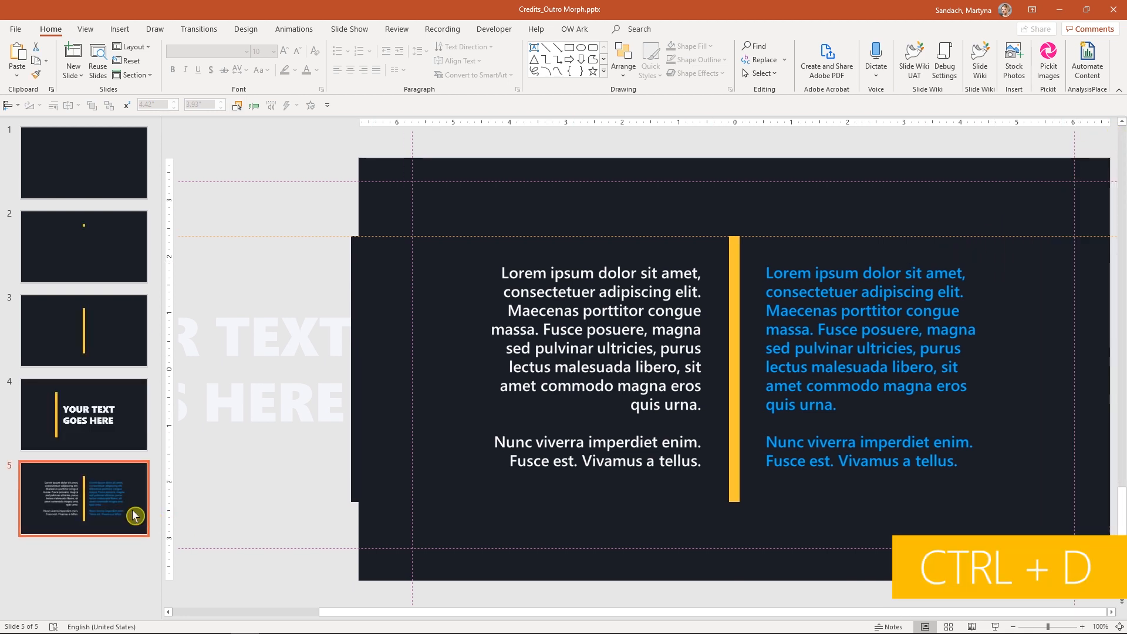
key("ctrl+d")
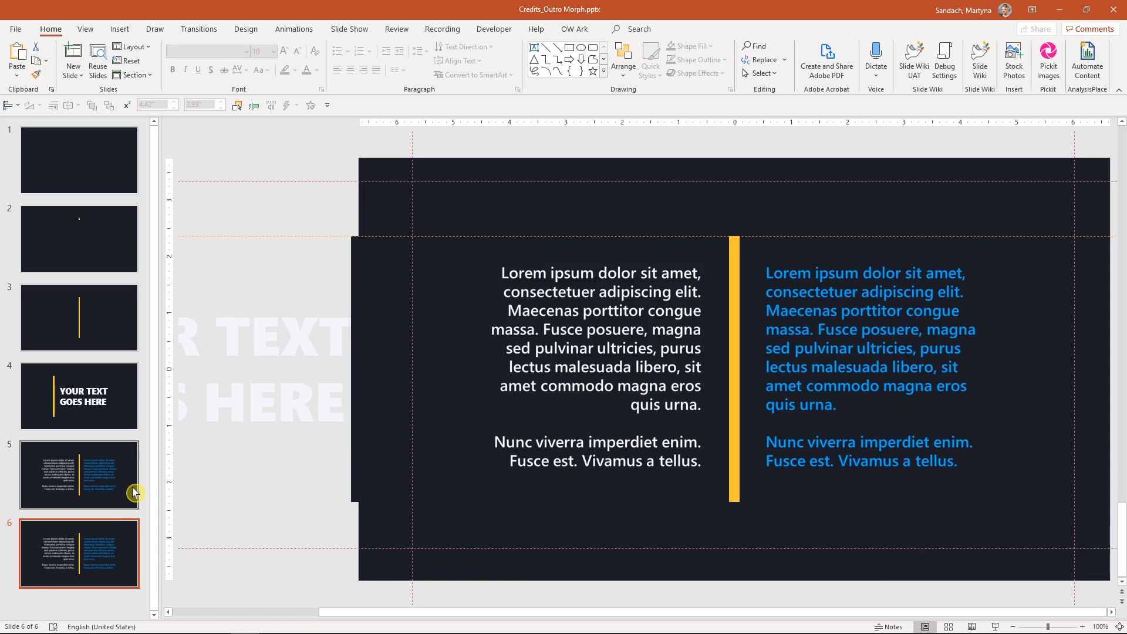
left_click(79, 474)
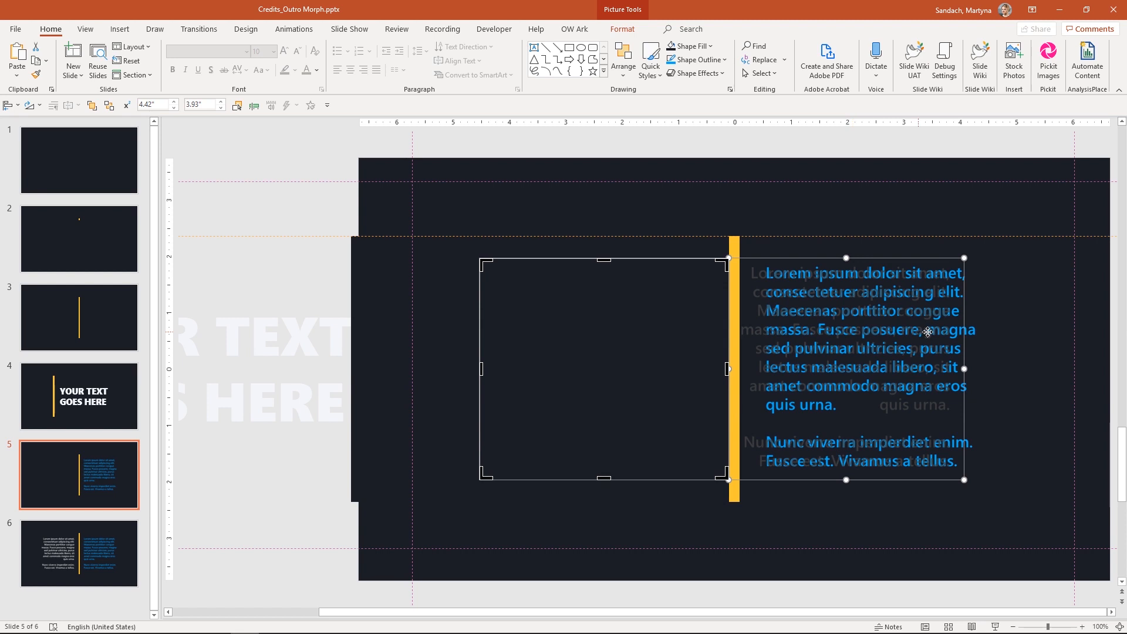
right_click(927, 331)
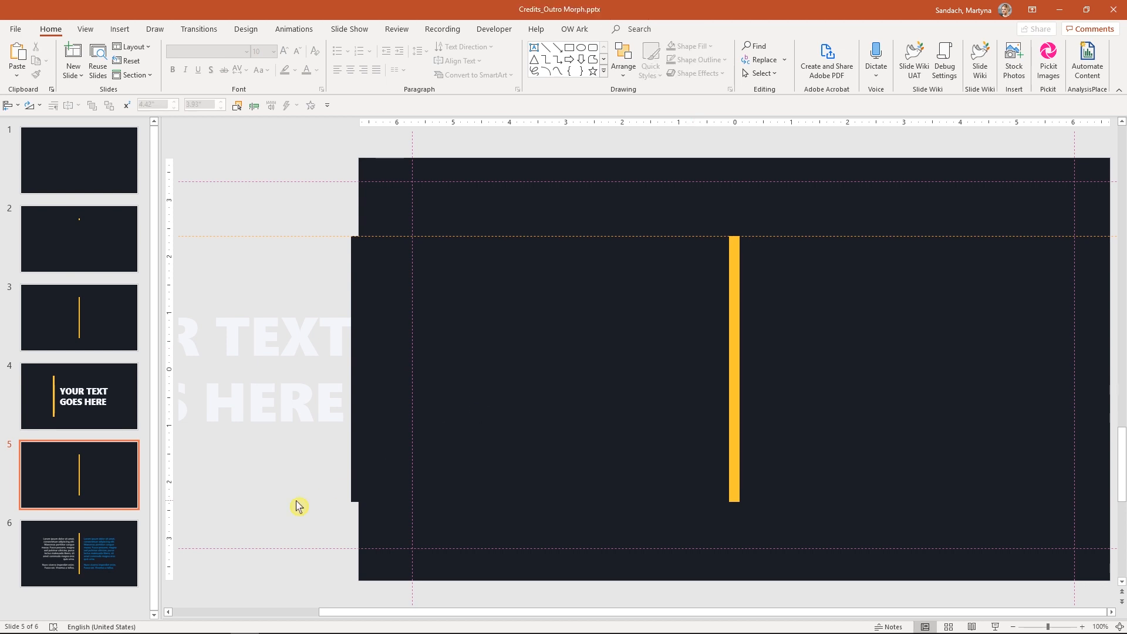
- Copy bar-only slide 5, preview the morph, and paste the copy as slide 7
key("ctrl+c")
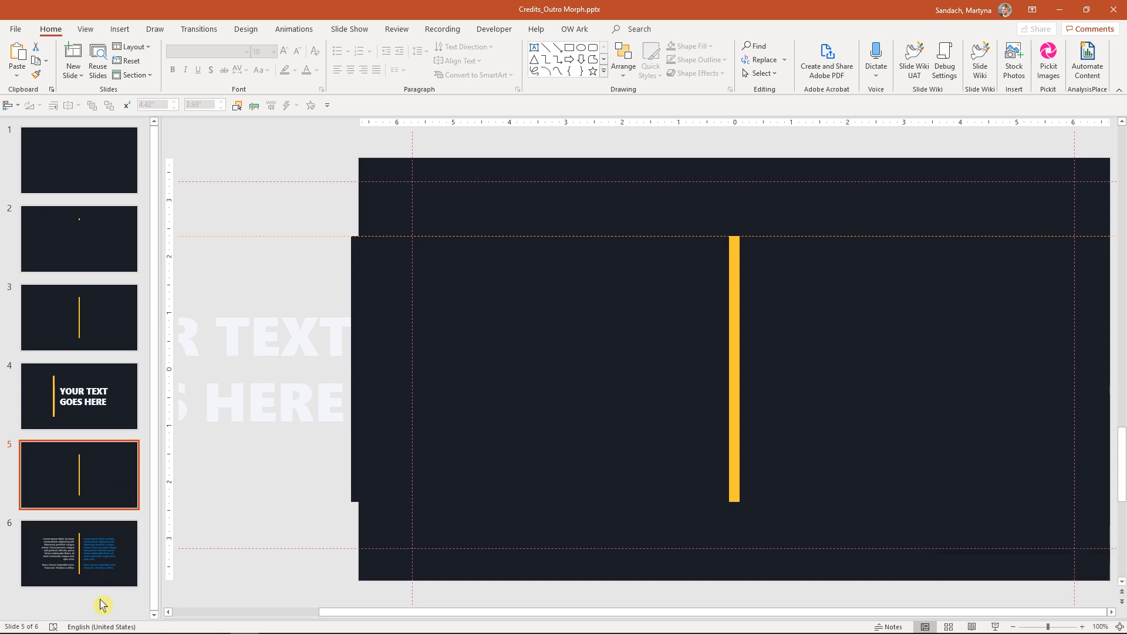
key("ctrl+v")
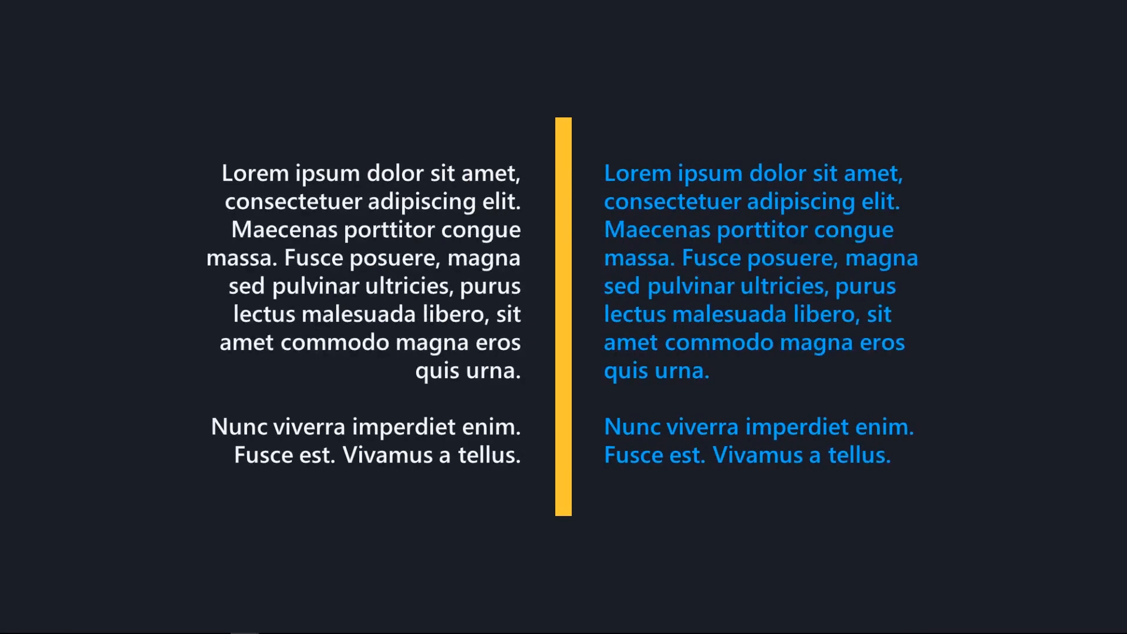
left_click(79, 568)
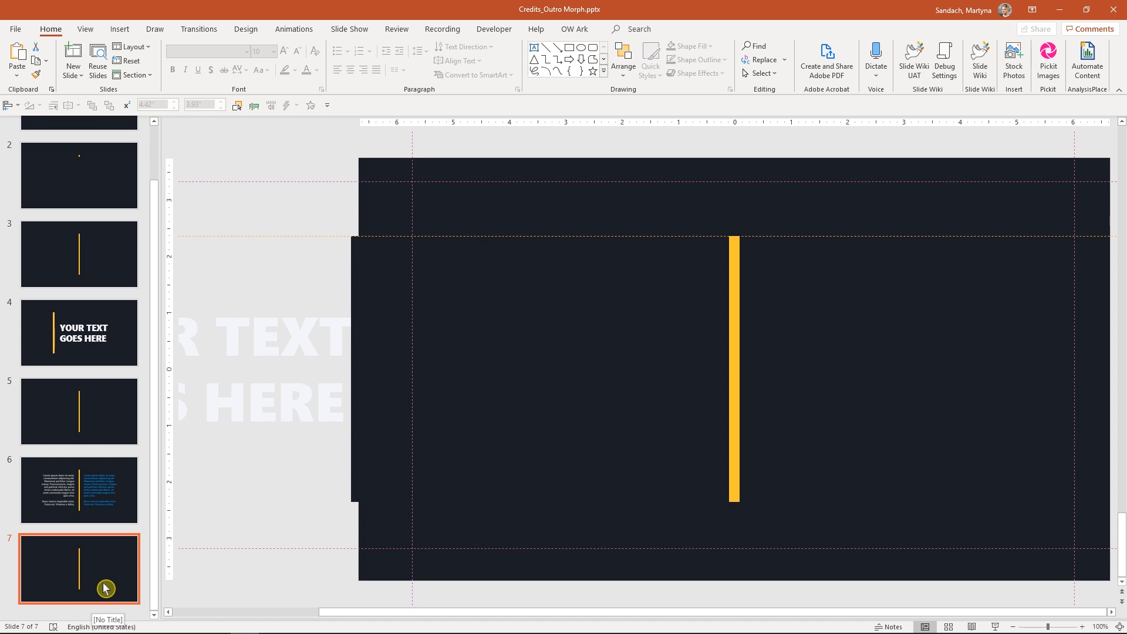
left_click(79, 175)
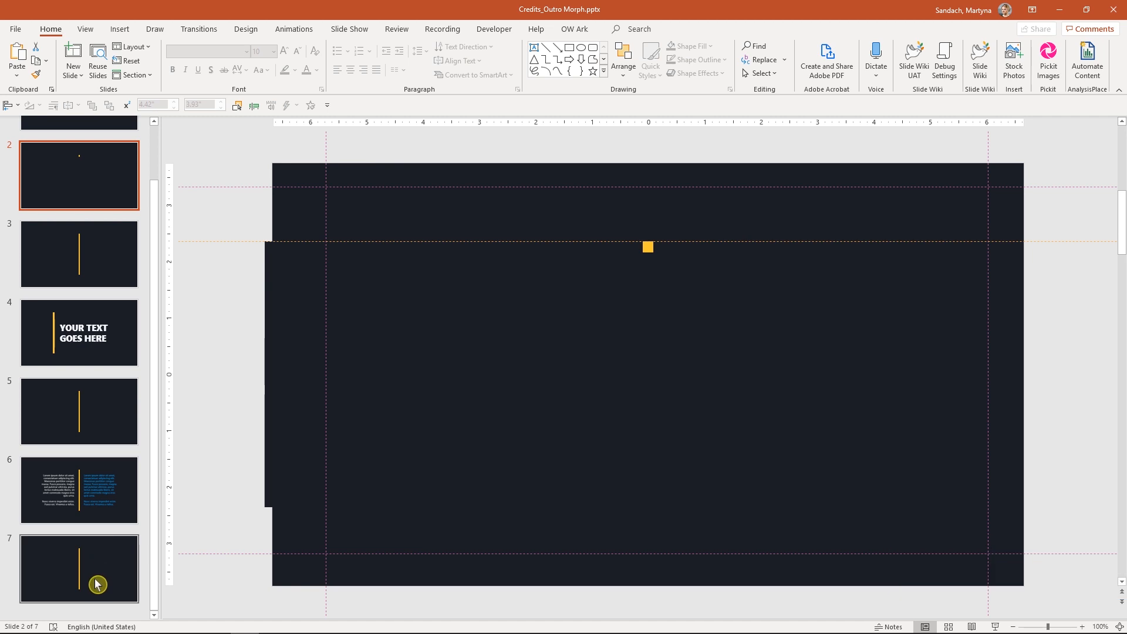
- Paste the small-square slide as slides 8 and 9, square lowered on 8 and off the right edge on 9
key("ctrl+v")
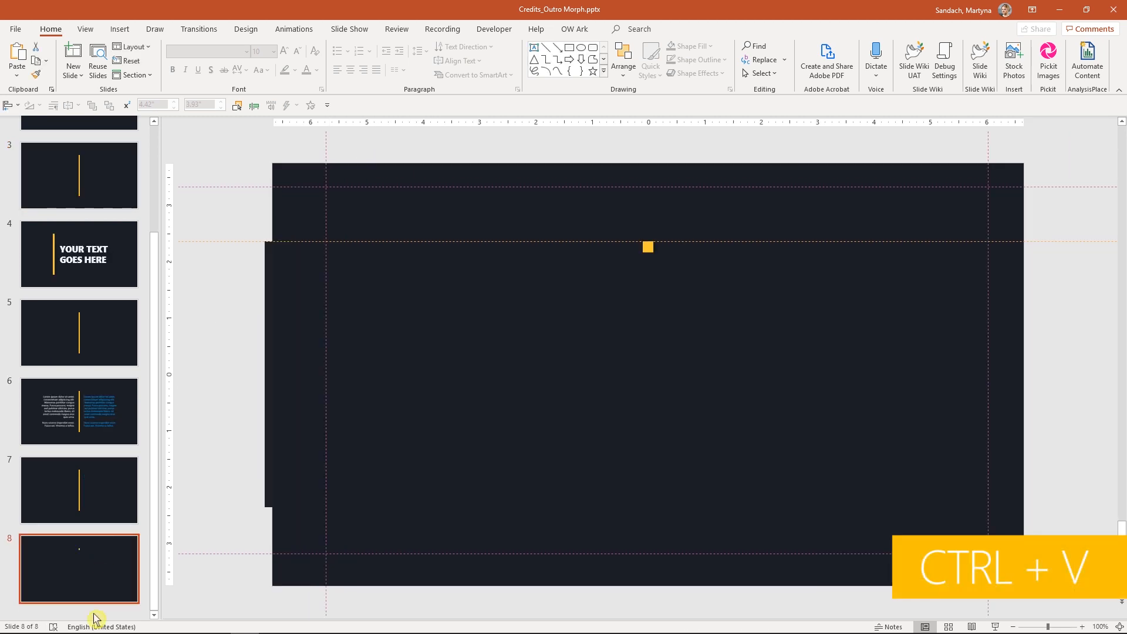
key("ctrl+v")
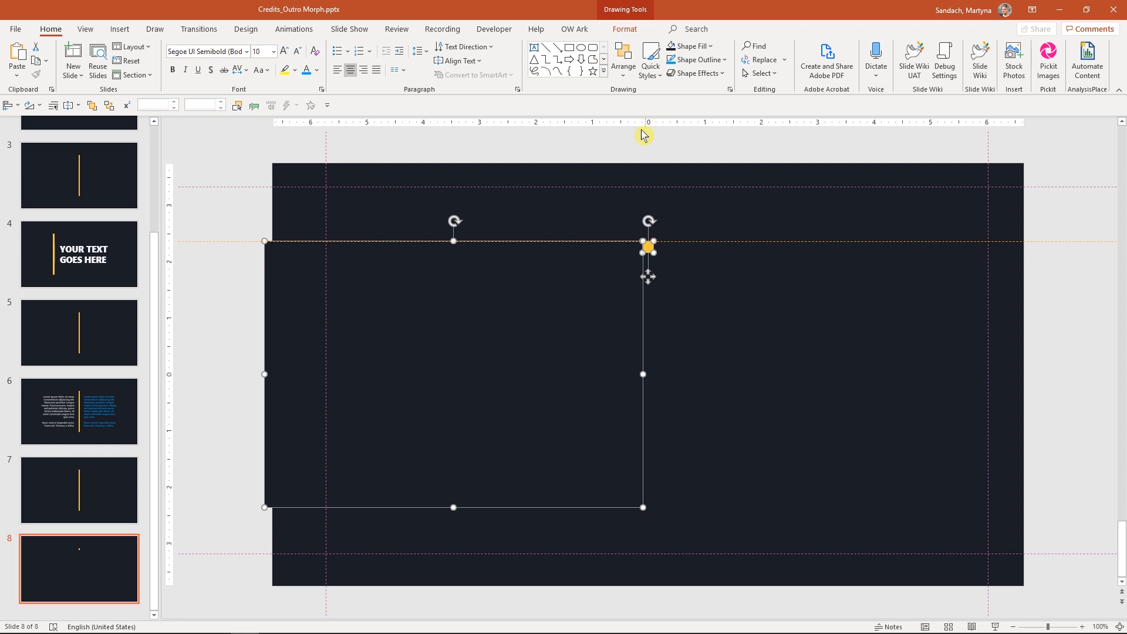
left_click(622, 60)
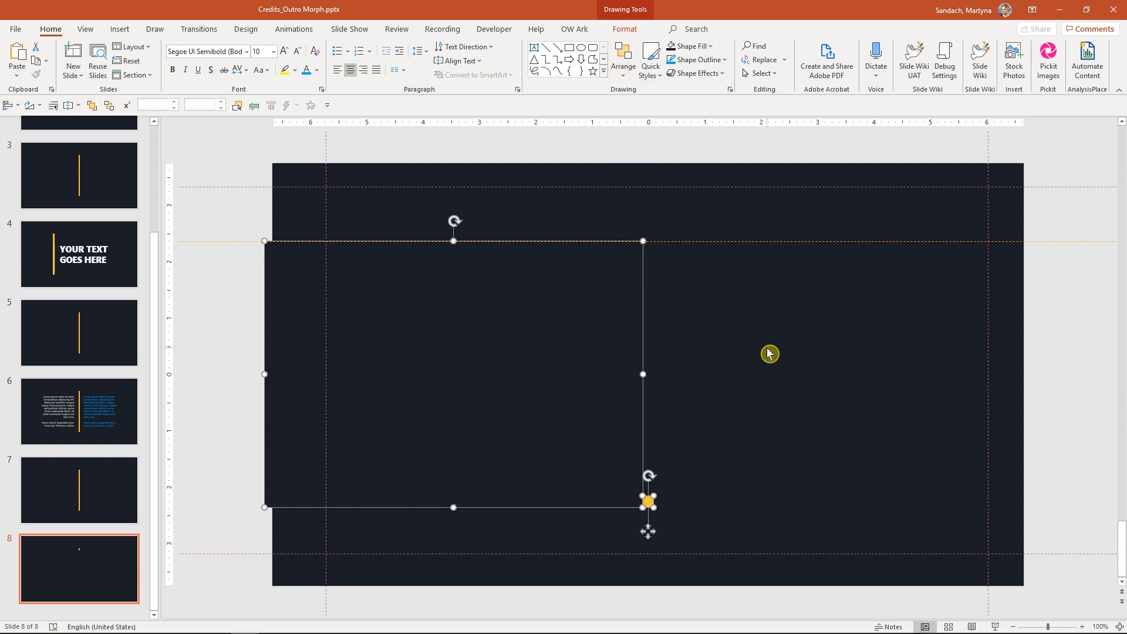
mouse_move(545, 429)
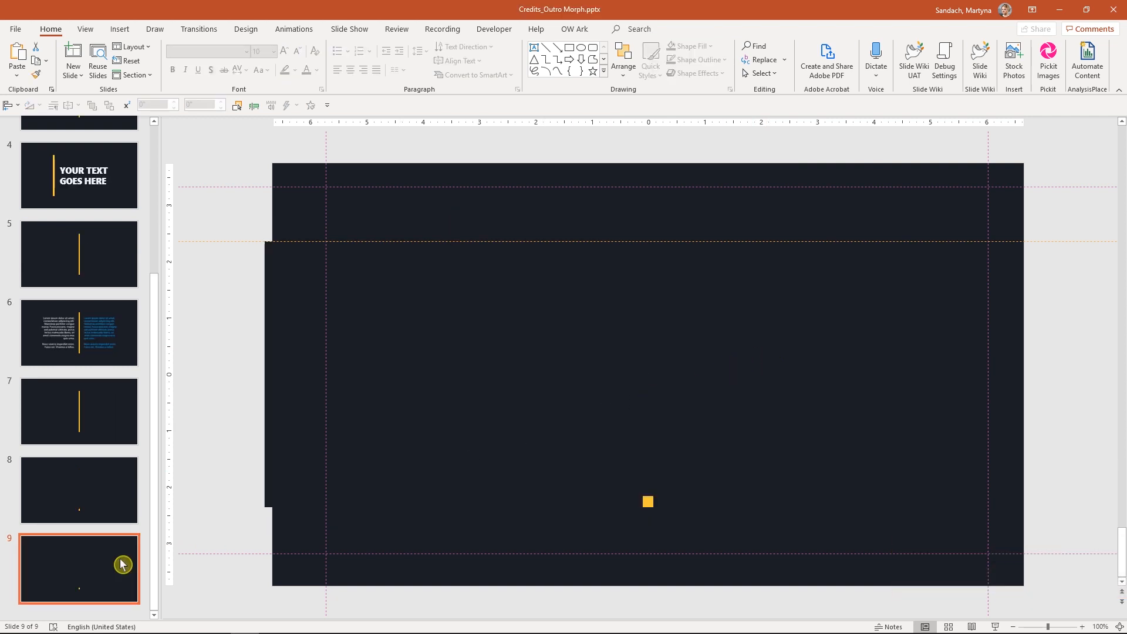
left_click(645, 502)
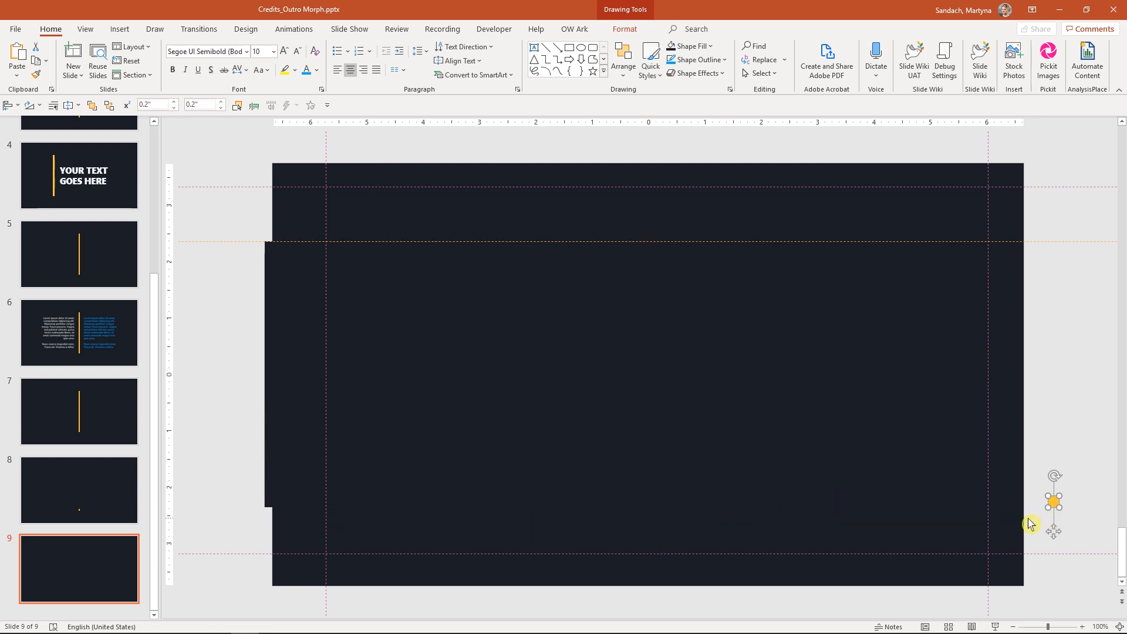
mouse_move(1030, 529)
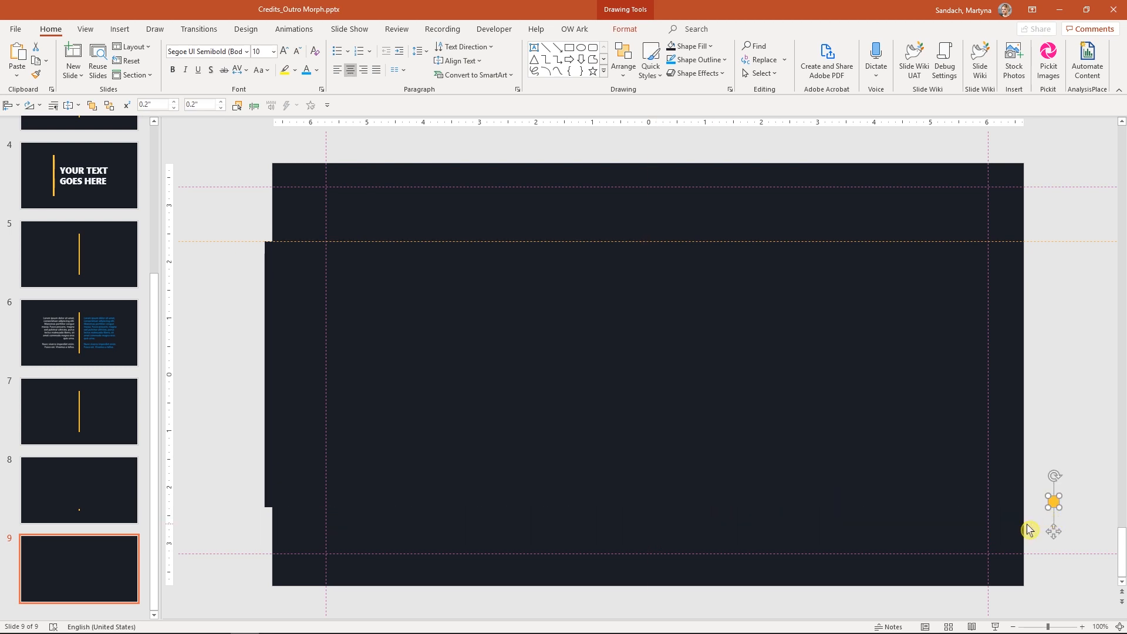
left_click(78, 489)
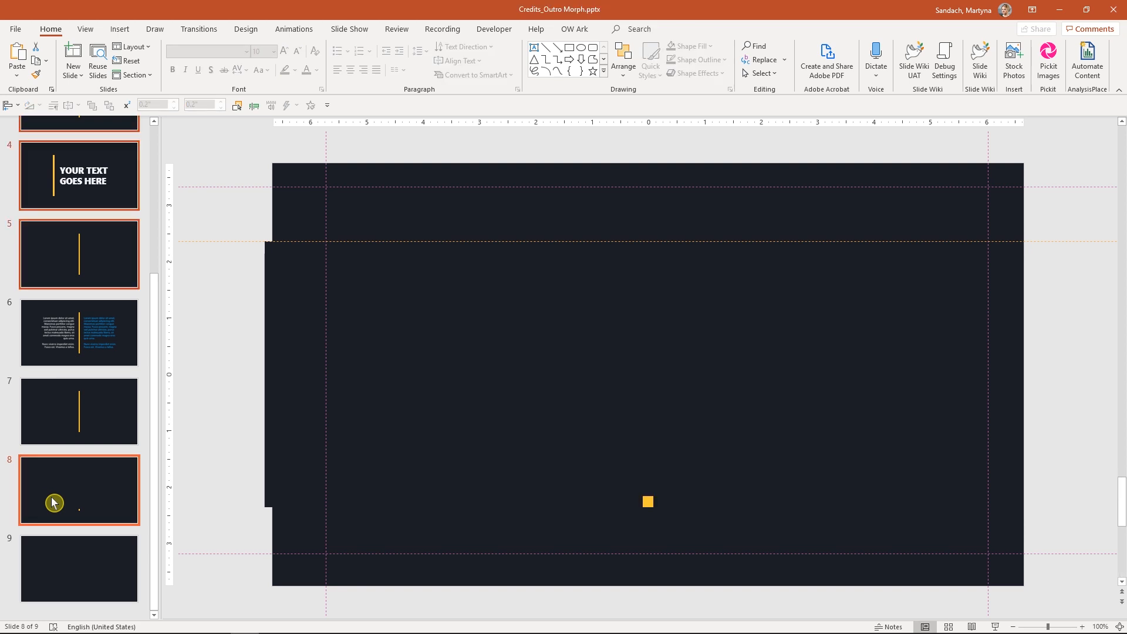
- Select all slides and apply Morph with 00.40 duration, advancing automatically after 0 seconds
key("ctrl+a")
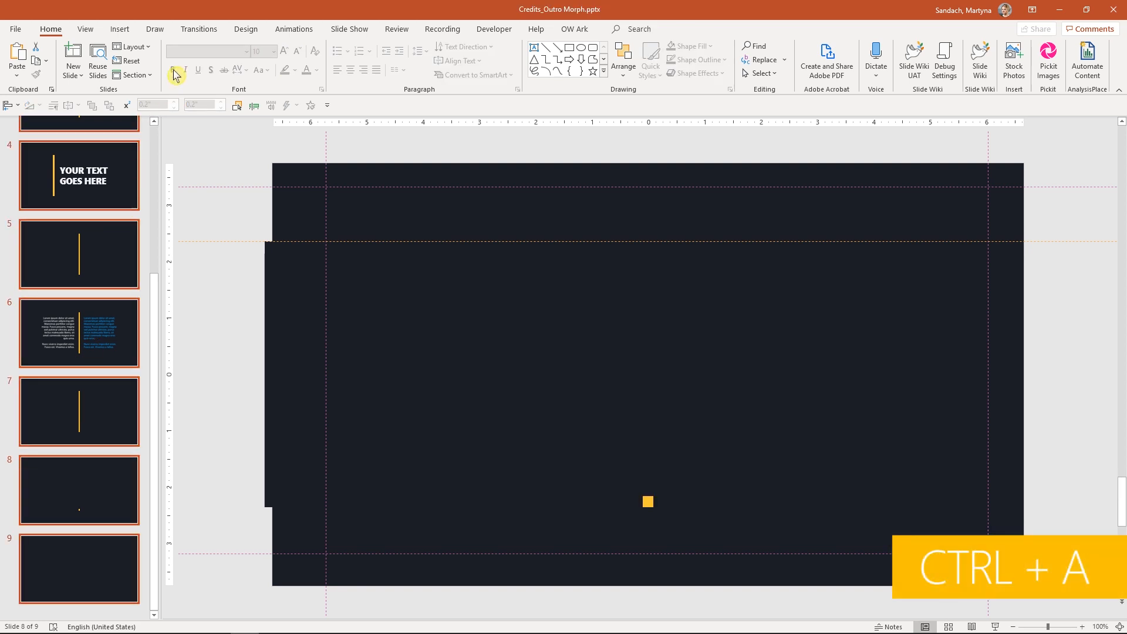
left_click(198, 28)
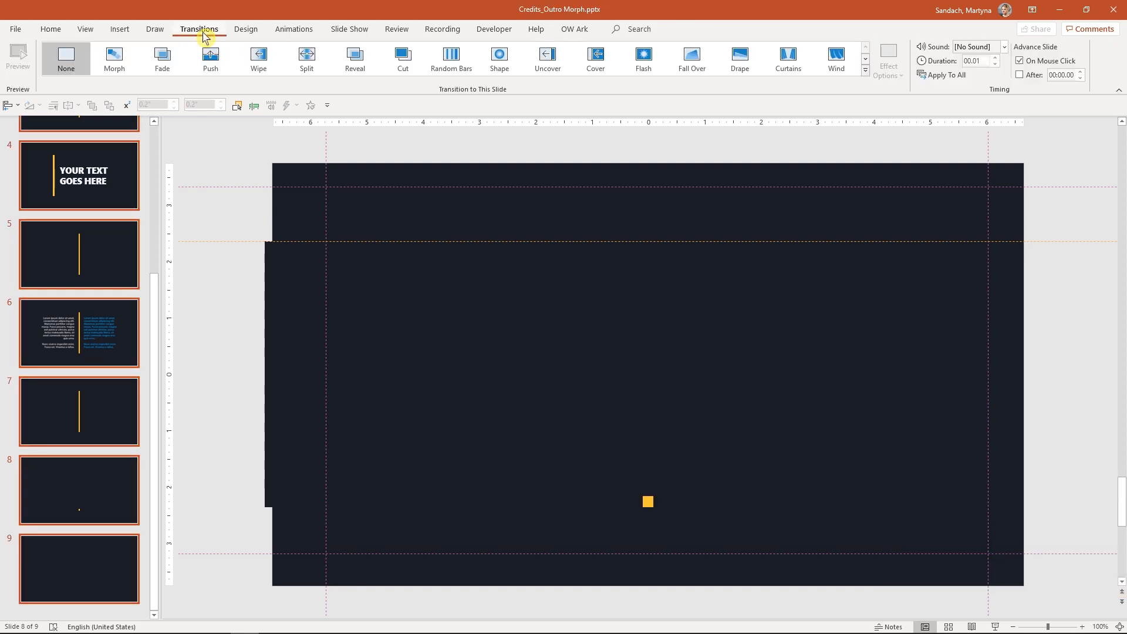
left_click(113, 58)
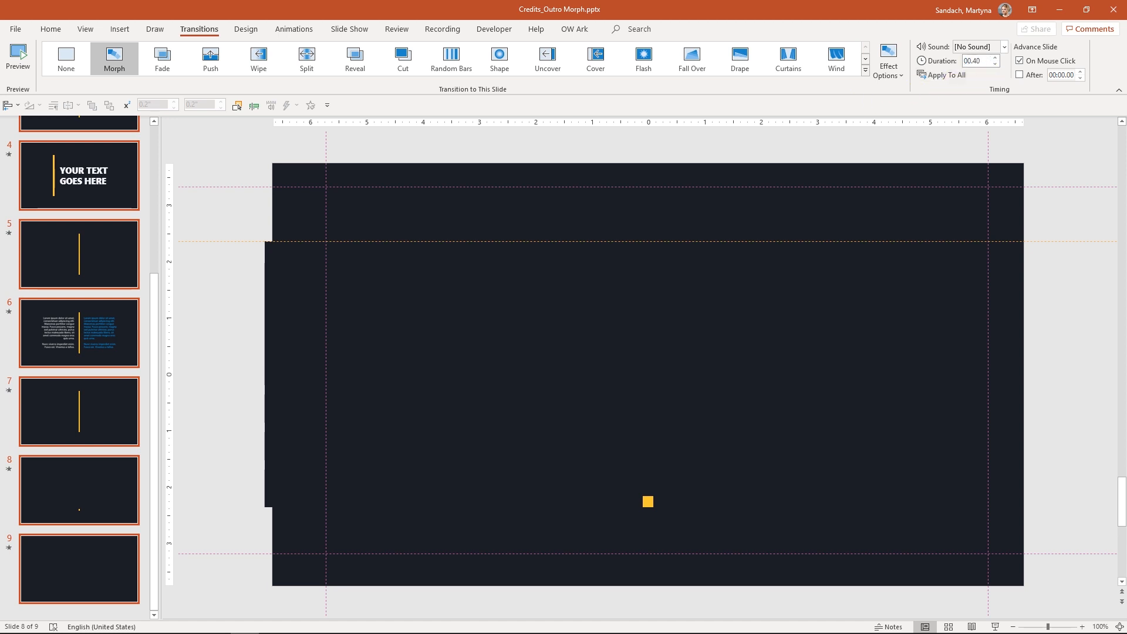
left_click(1018, 60)
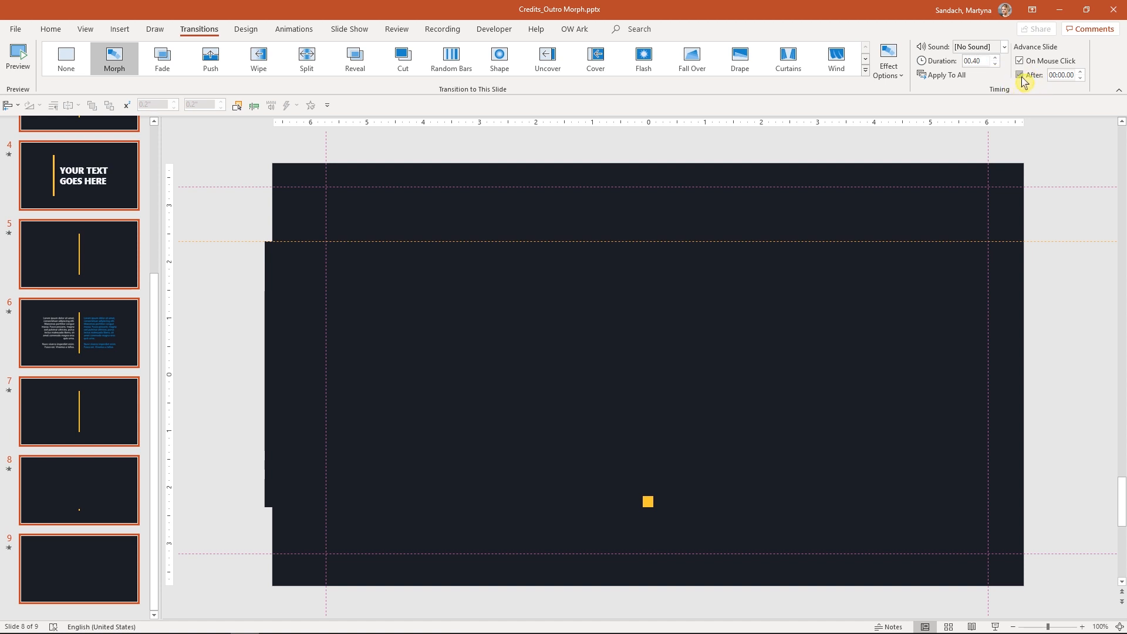
left_click(1020, 75)
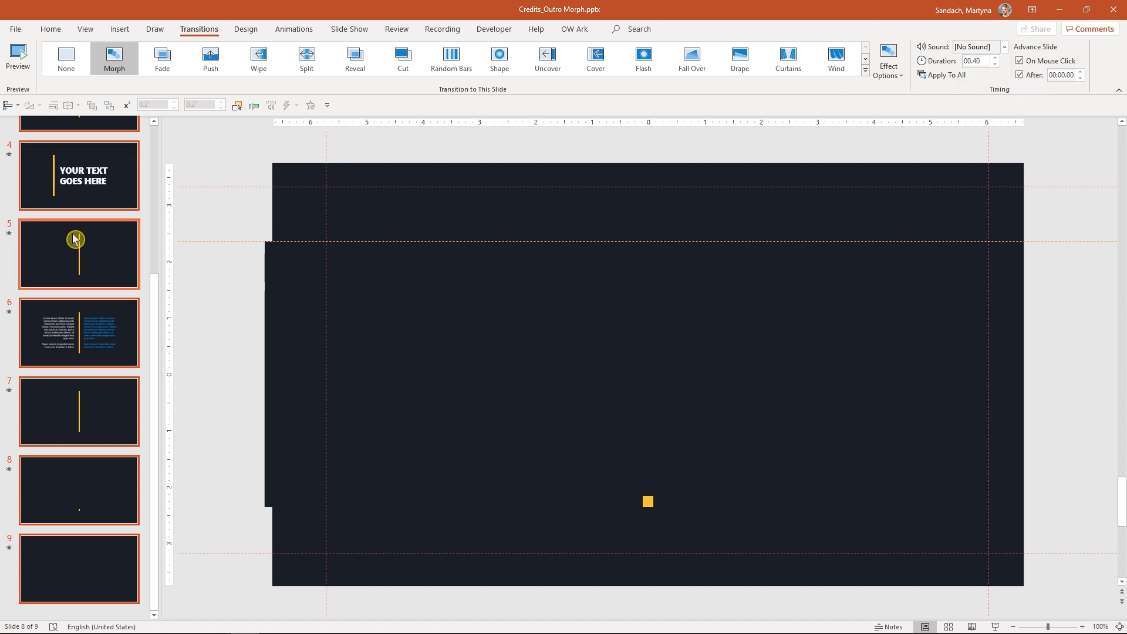
- Select slides 4 and 6 and raise their automatic advance delay to 00:02.00
left_click(79, 174)
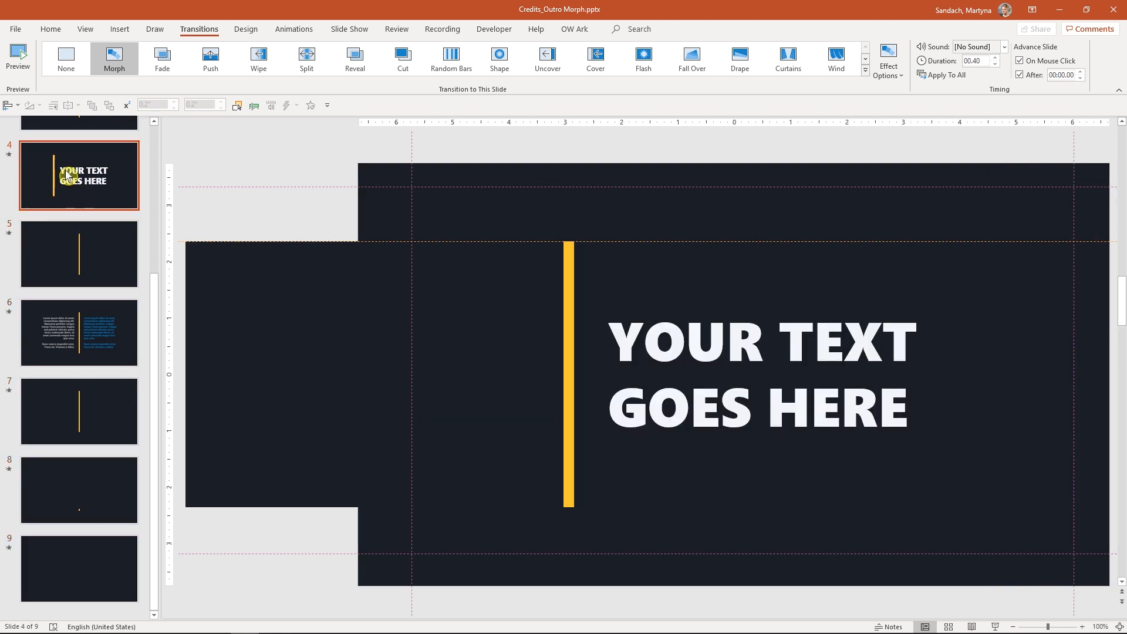
left_click(79, 331)
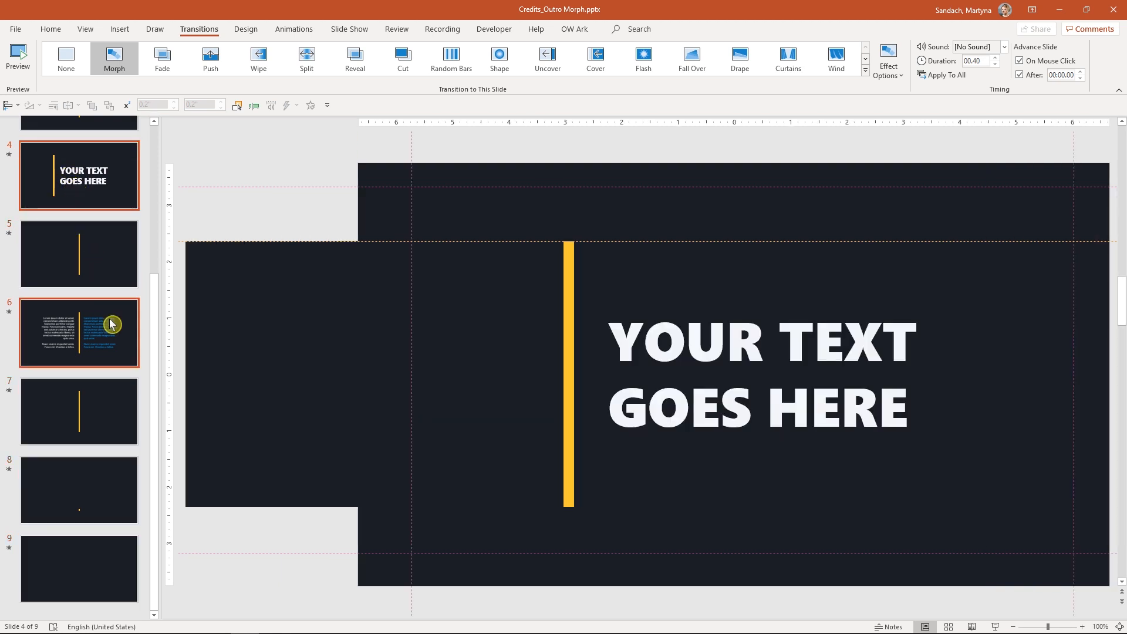
left_click(78, 332)
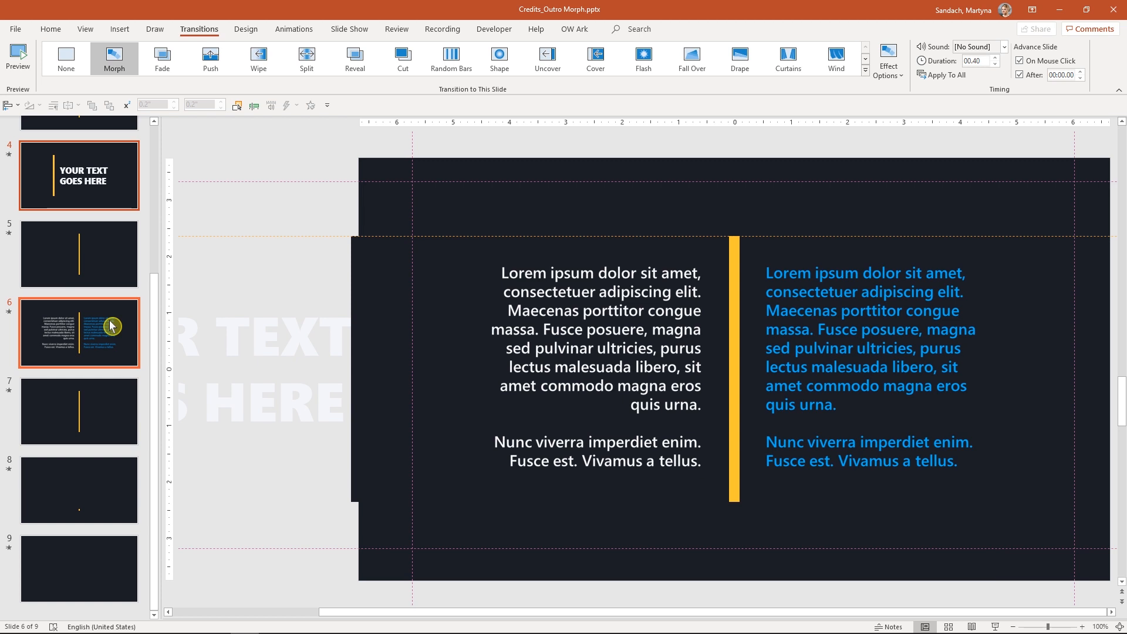
mouse_move(566, 245)
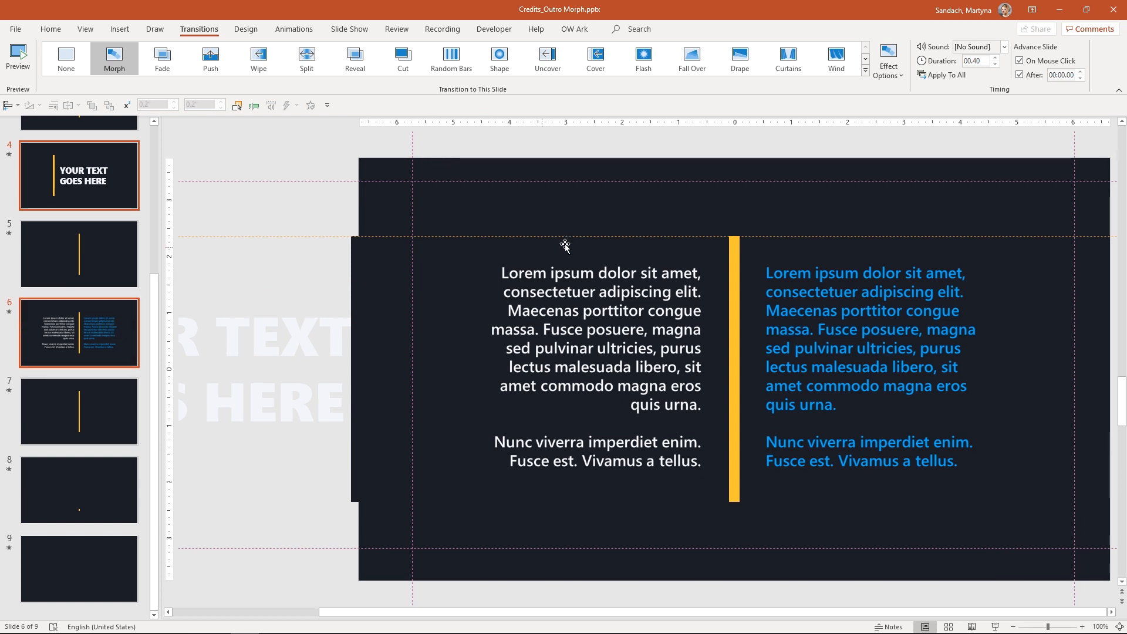
left_click(1080, 71)
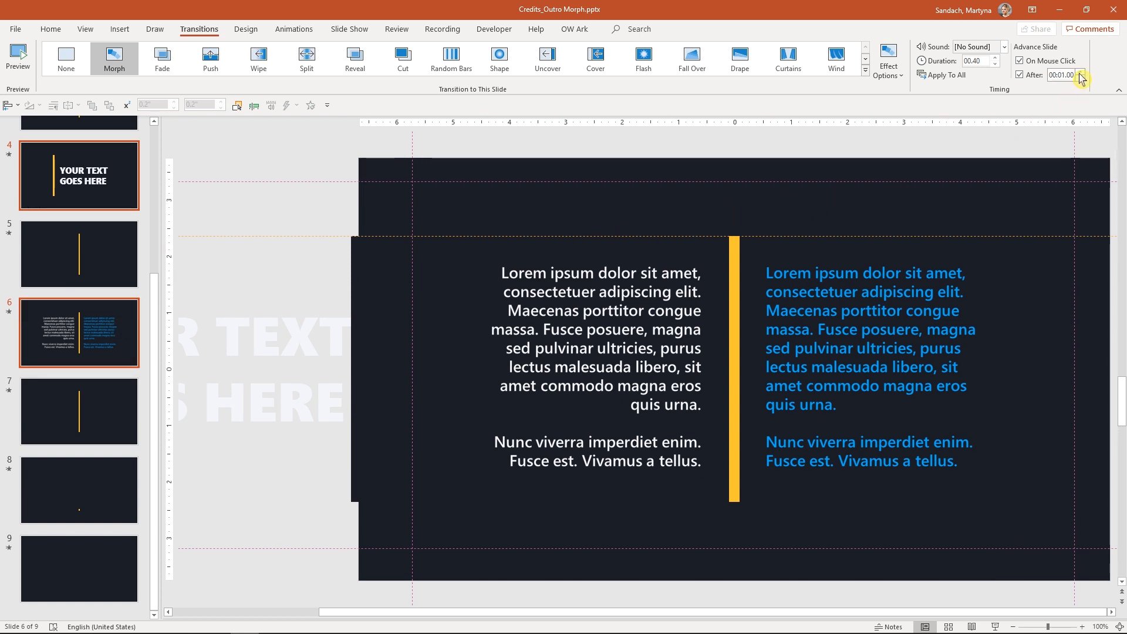
left_click(1077, 71)
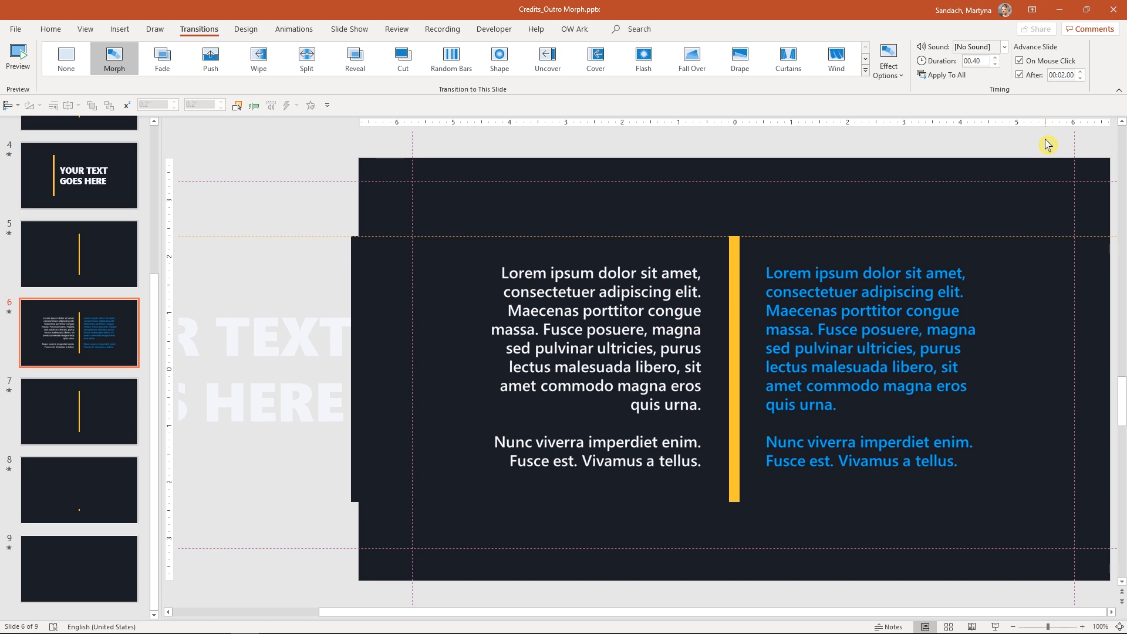